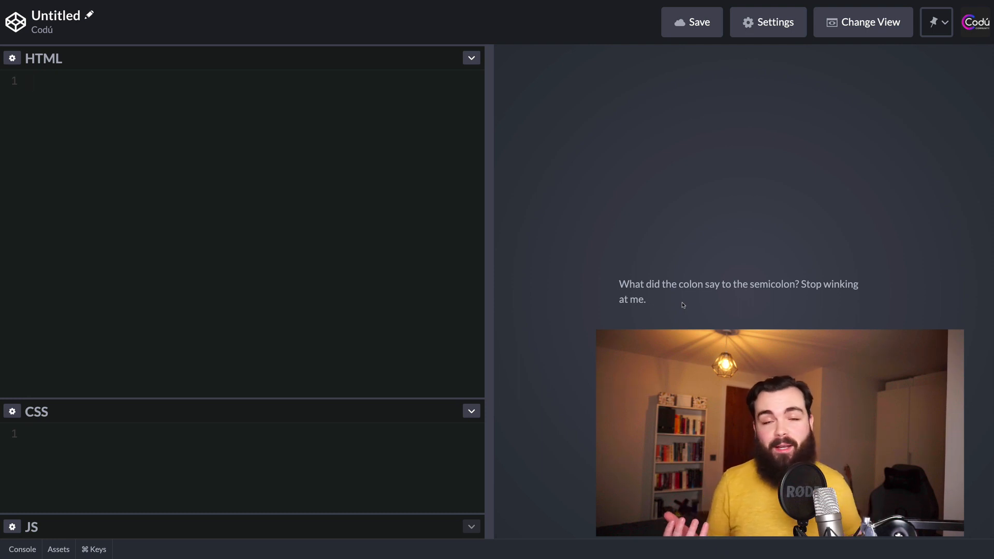
Start a label element tied to programming_language via its for attribute.
left_click(29, 81)
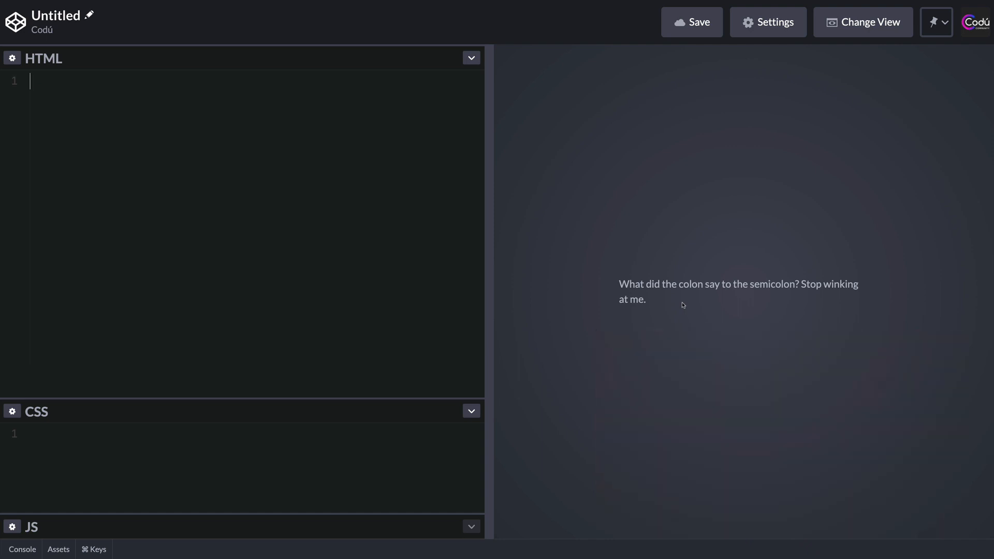
type("<label")
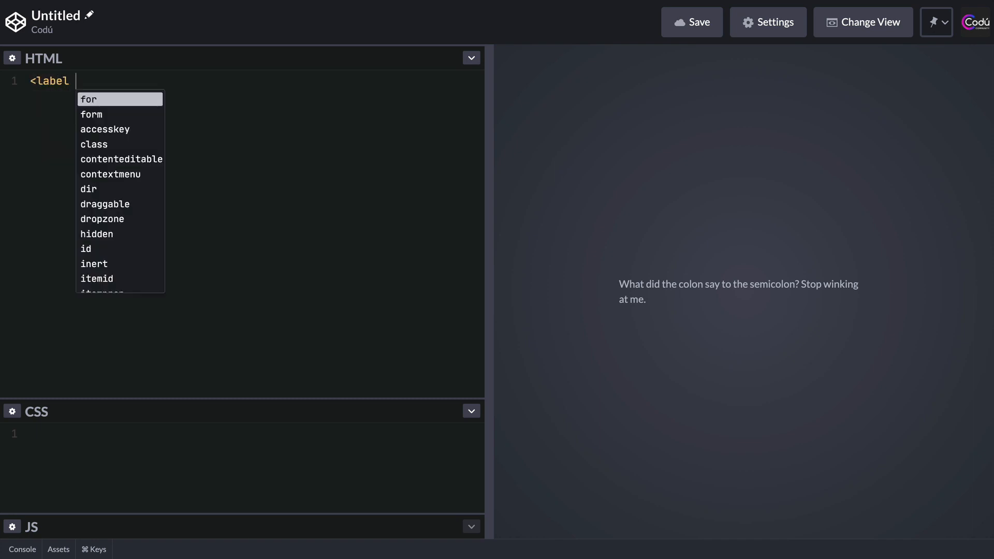
type("for")
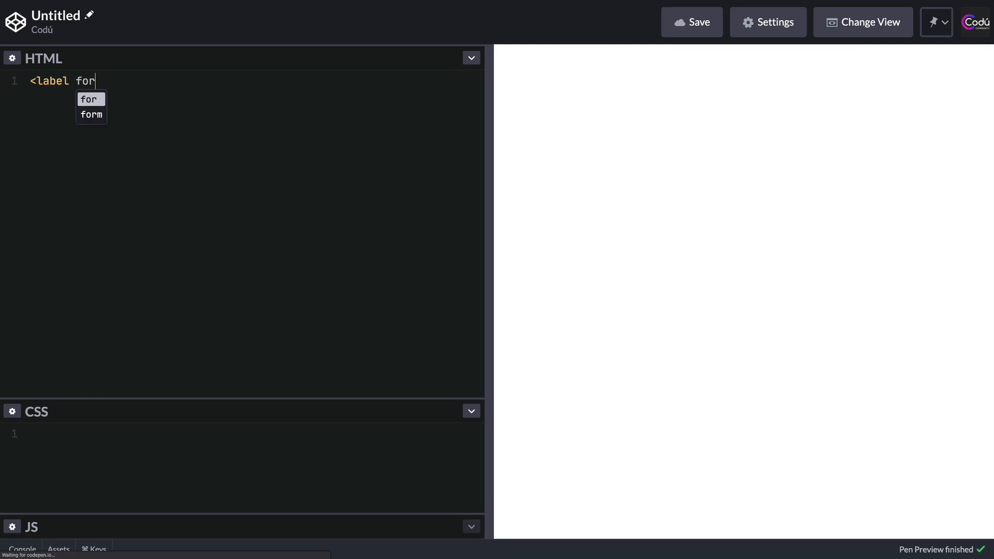
type("=")
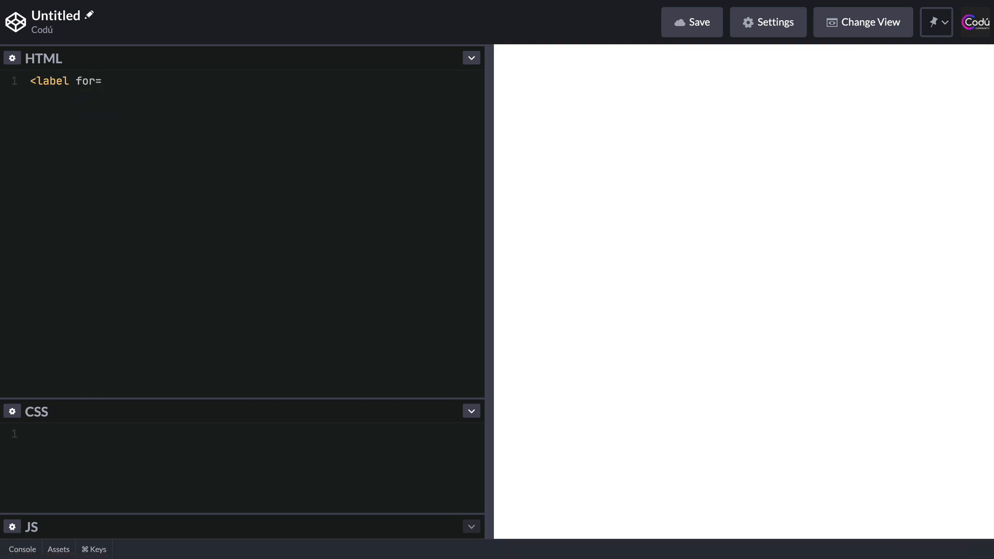
type("\"progr\"")
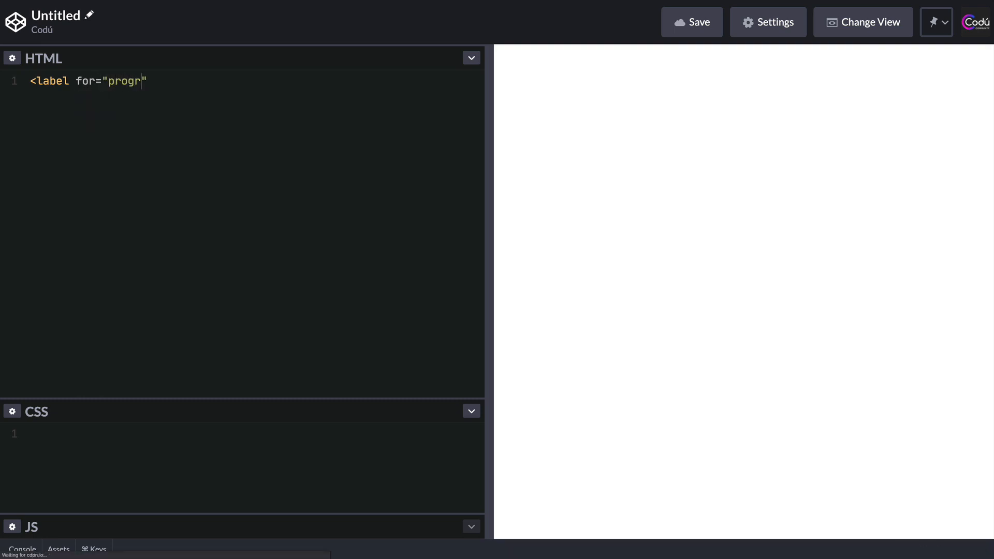
type("amming")
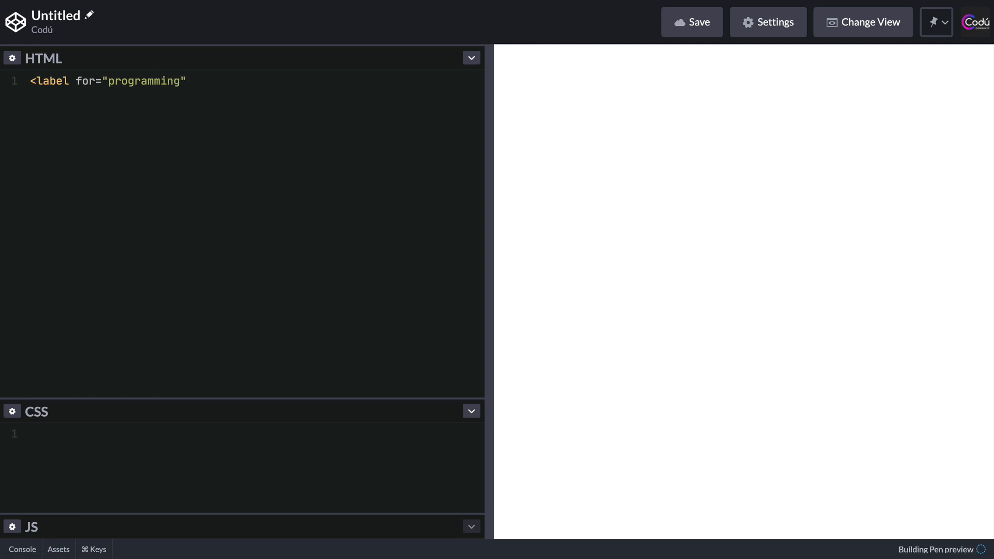
type("_language")
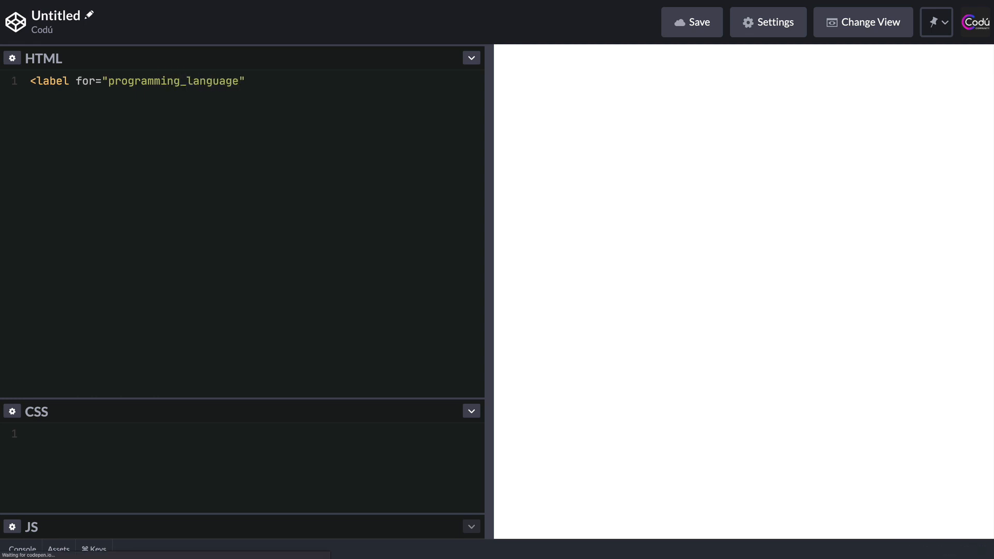
type(">")
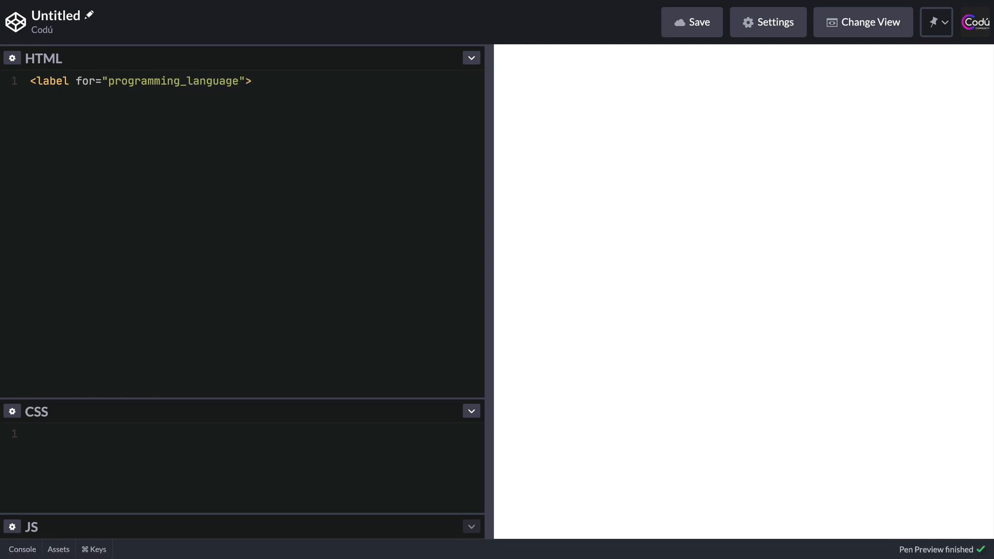
Write the label text "What's your favourite programming language?" and begin closing the tag.
type("What's")
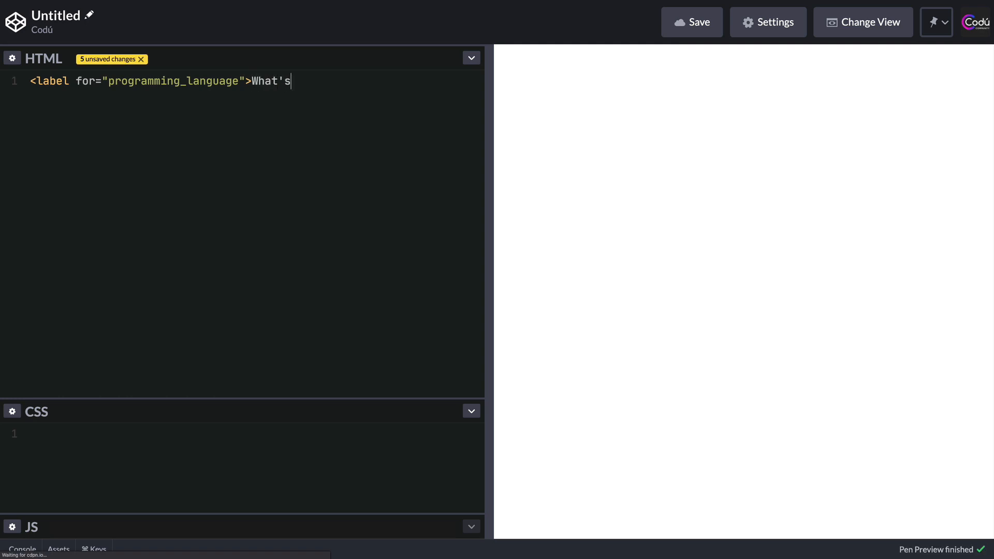
type("your favo")
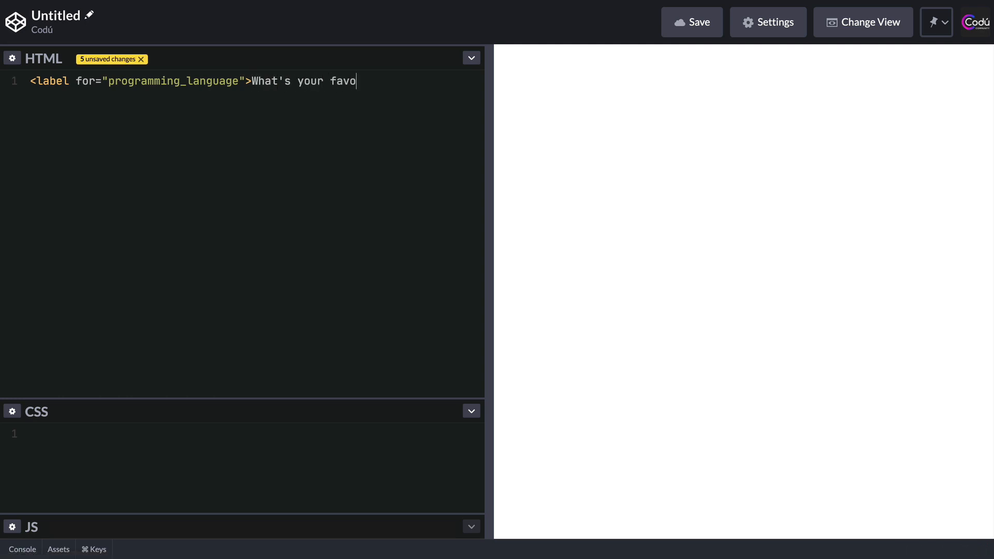
type("urite programmin")
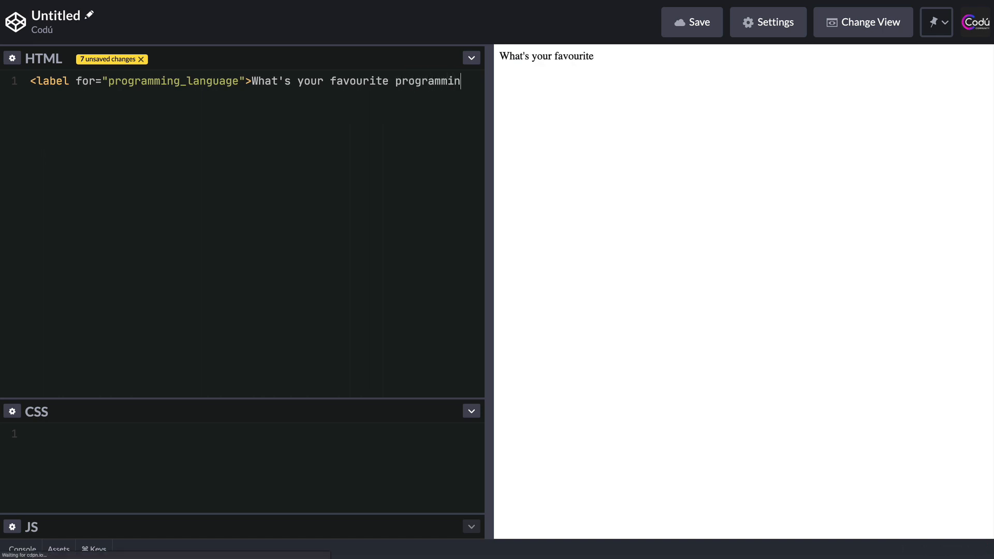
type("g language")
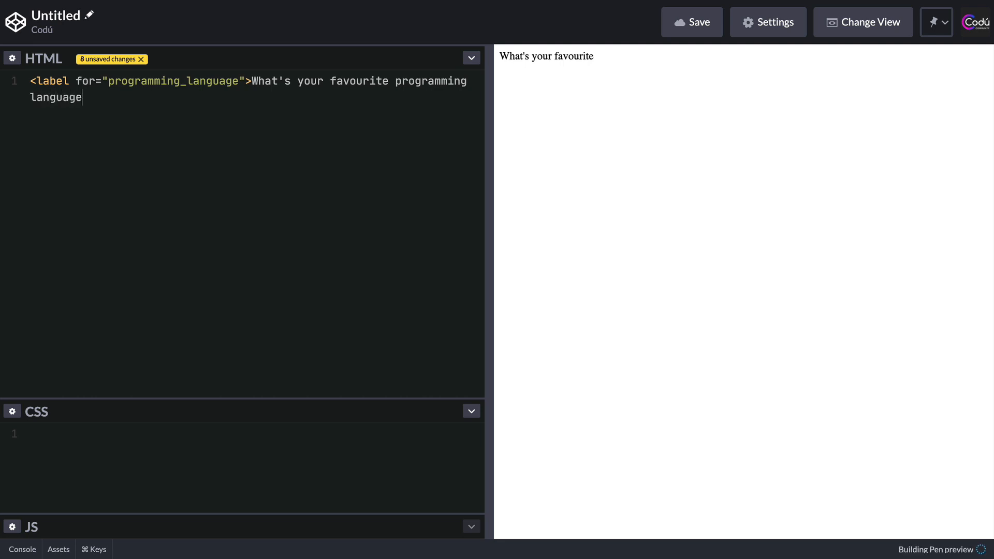
type("?</label>")
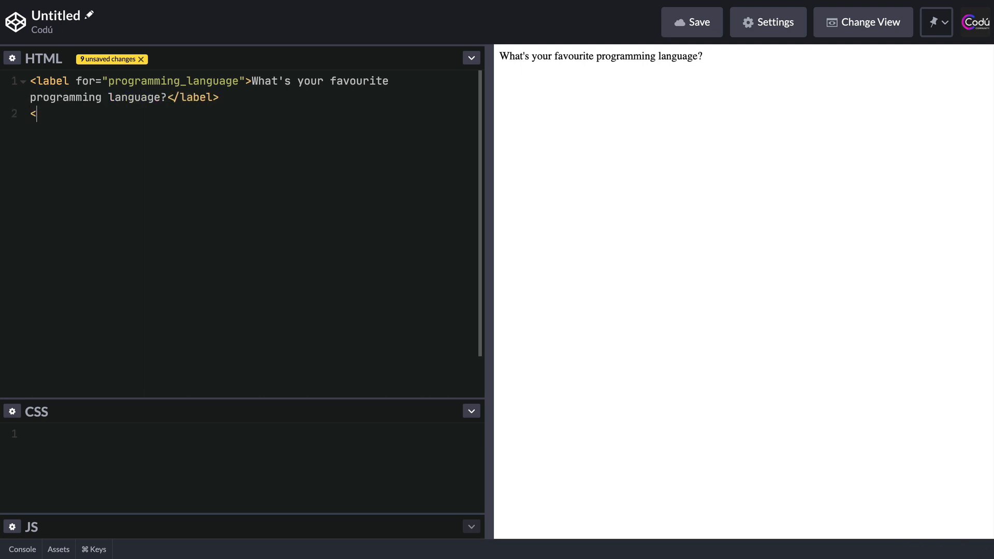
Begin a text-type input and start its id attribute on line 2.
type("input")
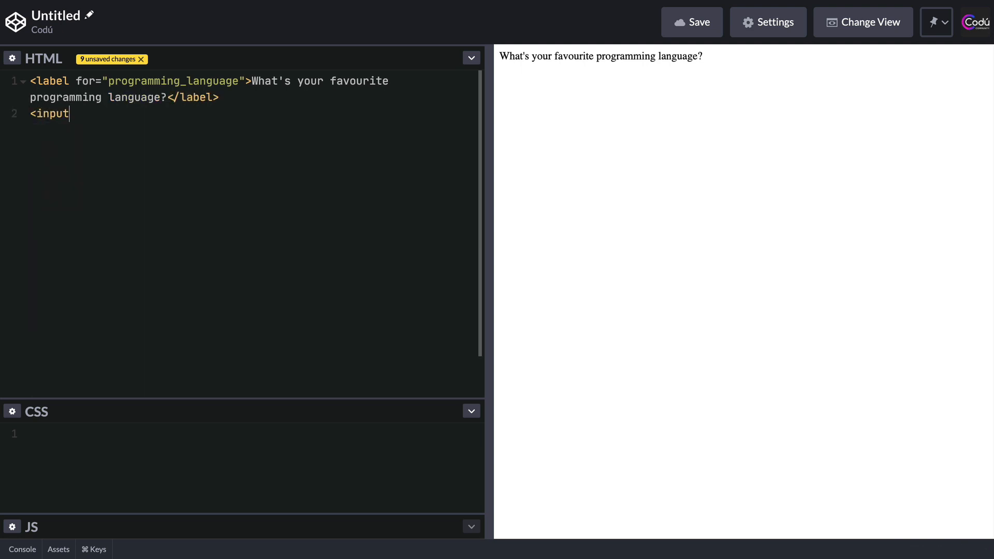
type("type")
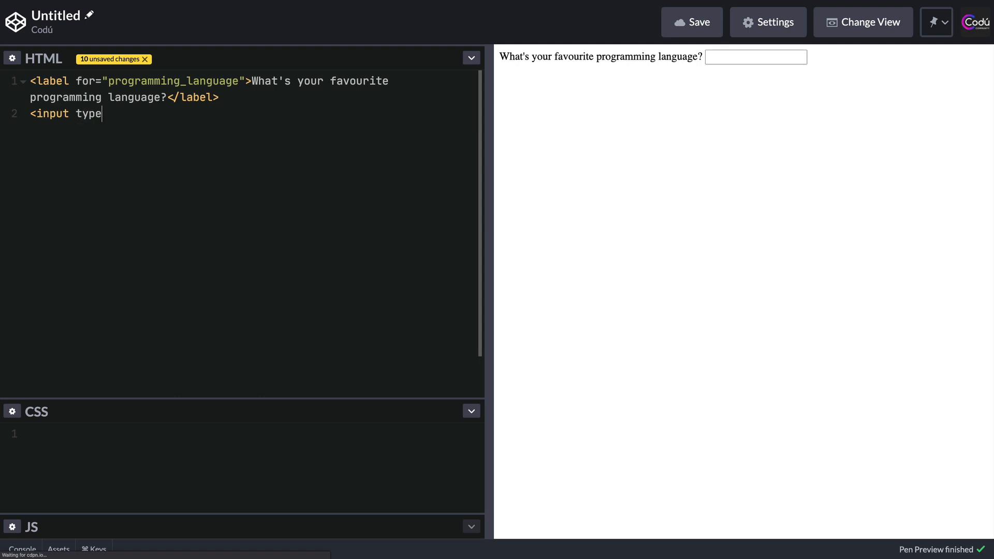
type("=\"text\"")
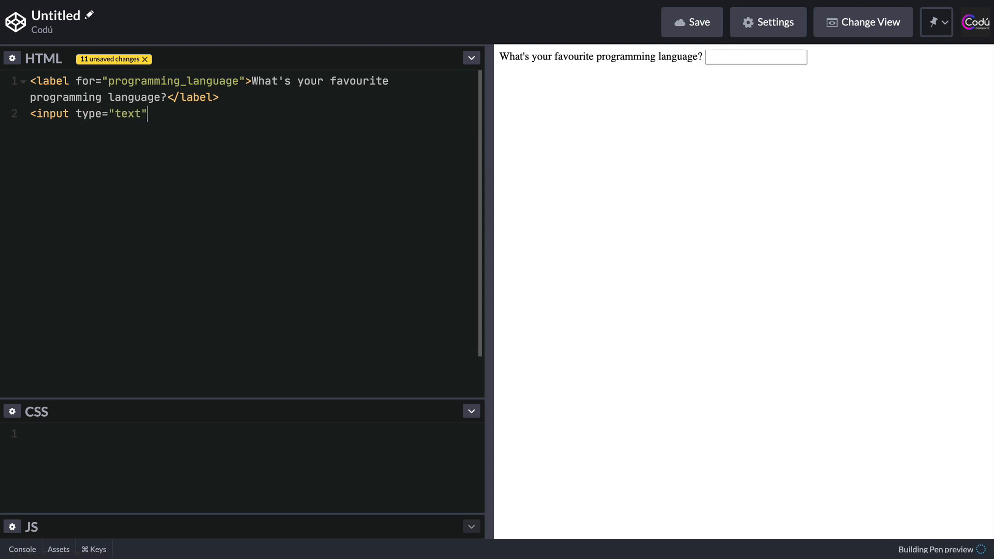
type("id")
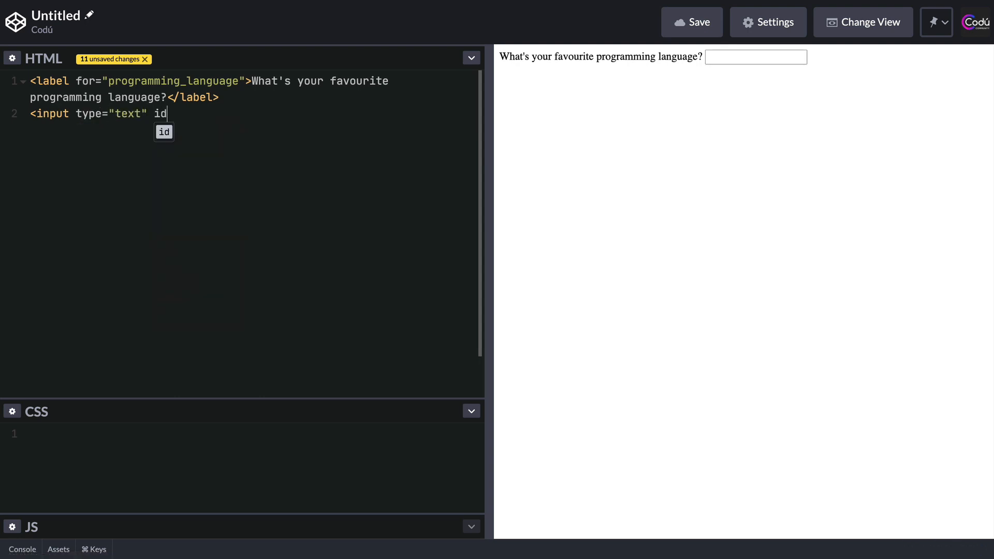
type("=\"")
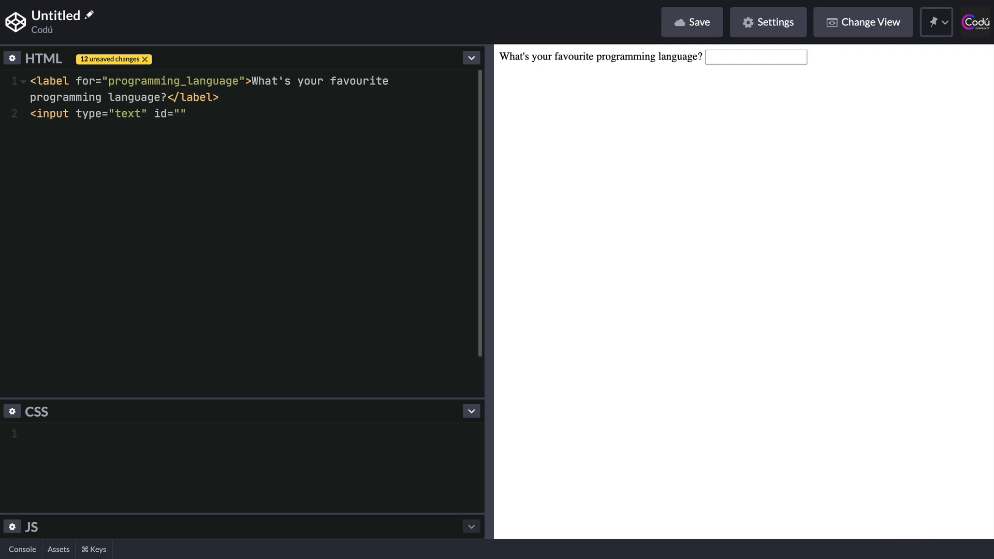
type("p")
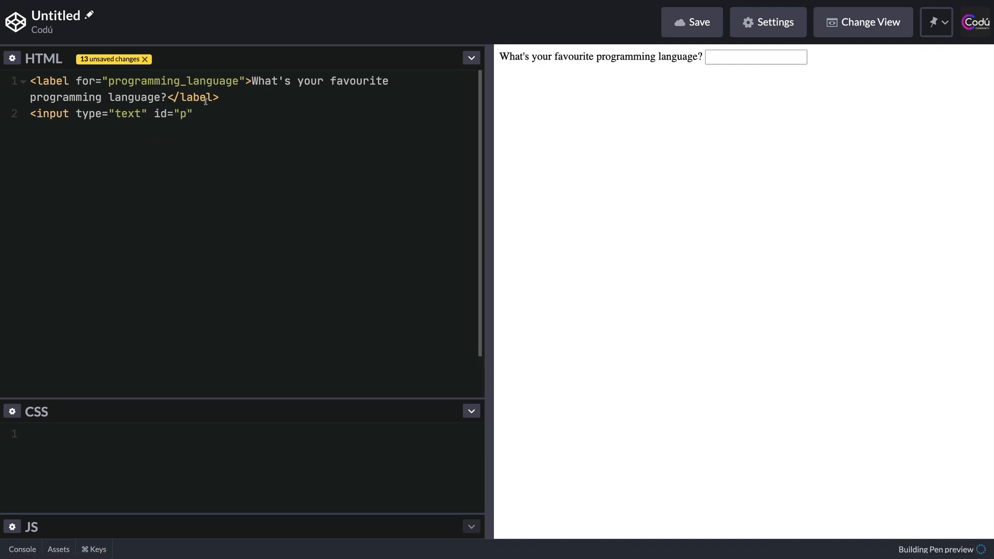
Complete the id as programming_language, self-close the input and move to a new line.
double_click(173, 80)
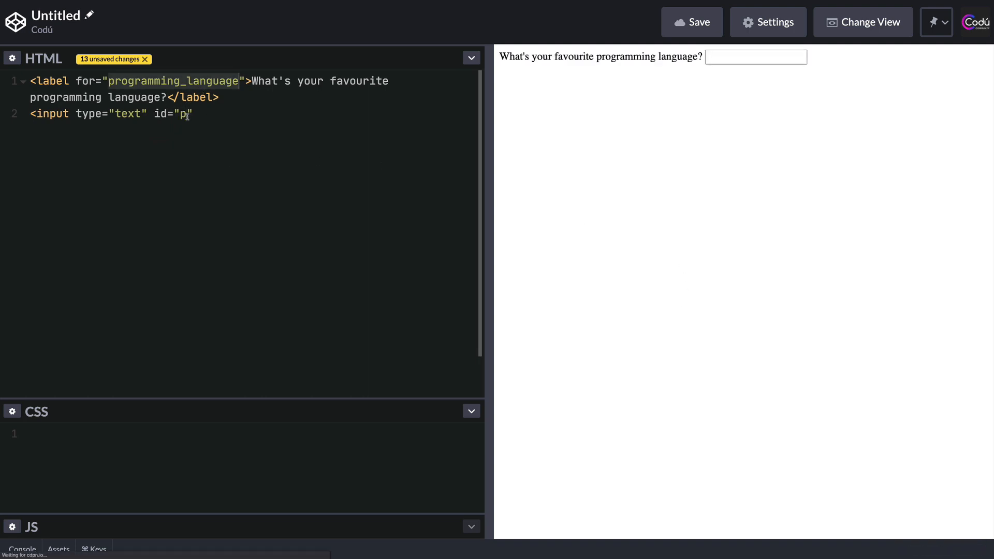
type("rogramming_language")
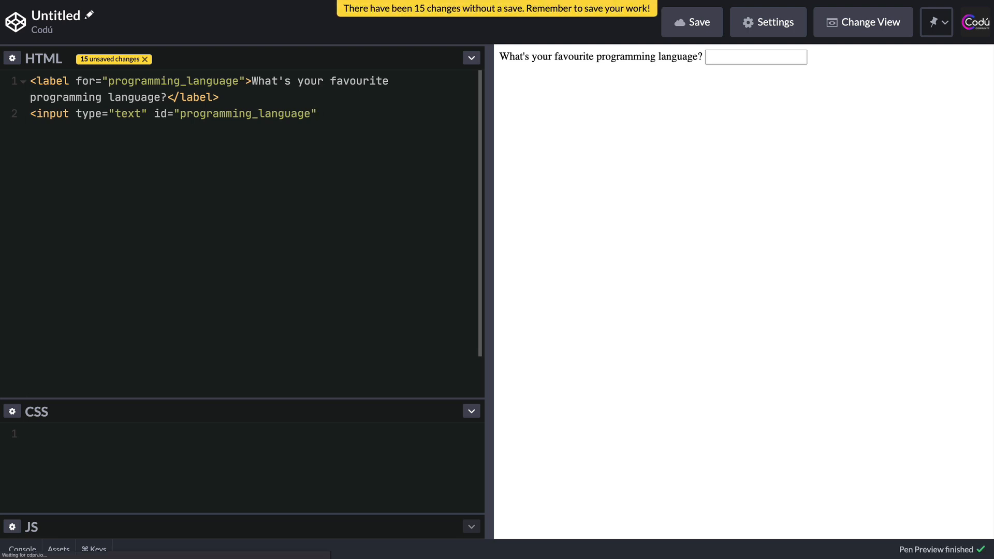
type("/>")
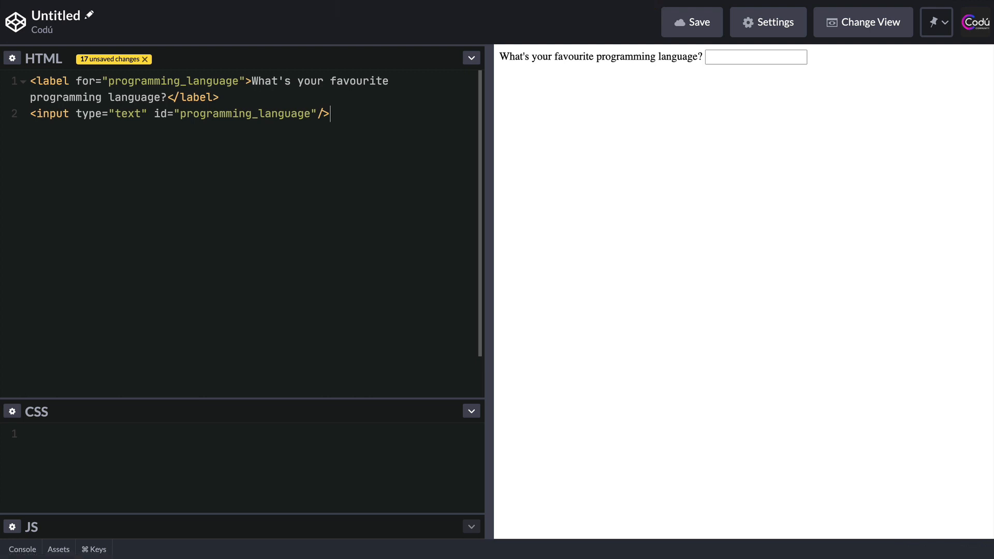
key("enter")
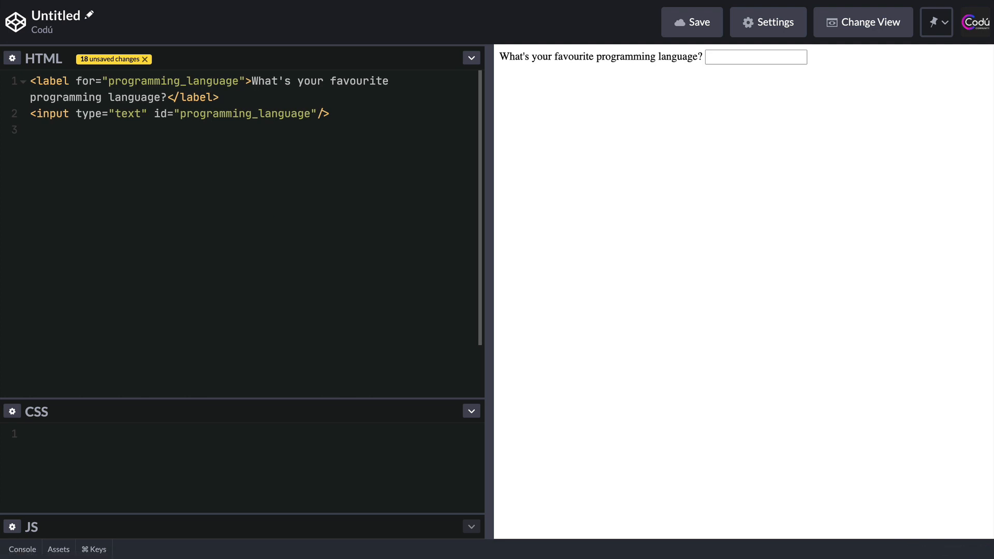
Paste a body rule with 2.5rem margin and a Helvetica Neue font stack into the CSS.
left_click(74, 442)
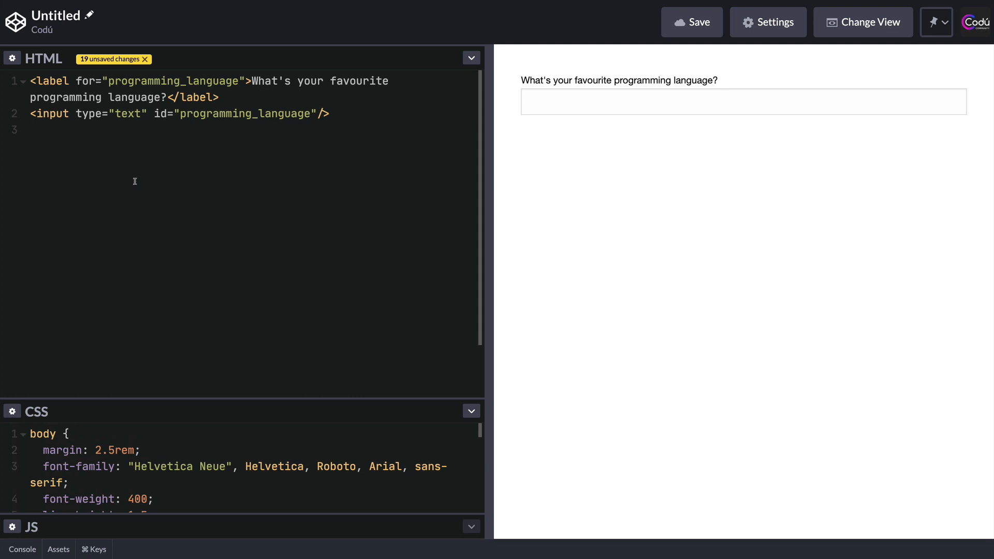
Add an empty <datalist id="languages"> with its closing tag below the input.
type("<da")
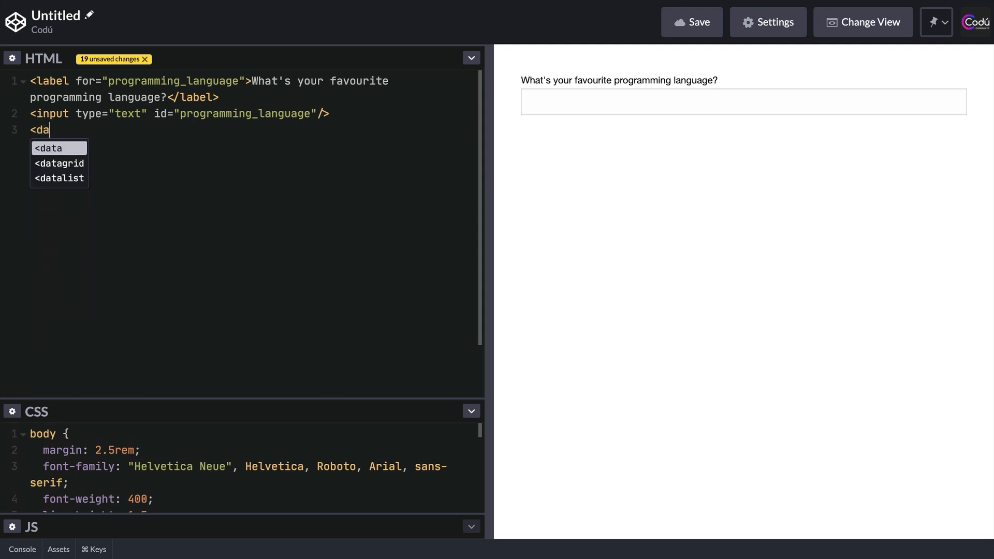
type("talisr")
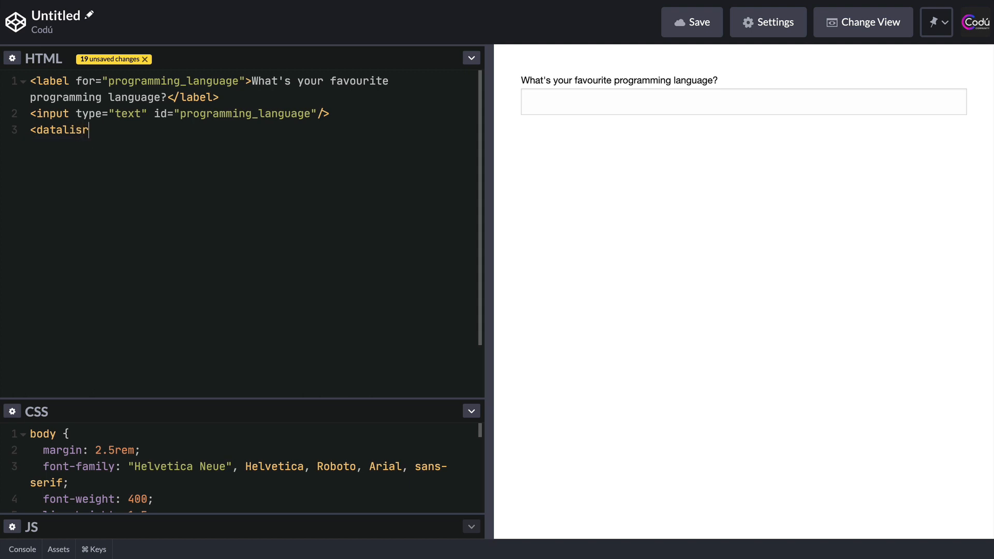
key("Backspace")
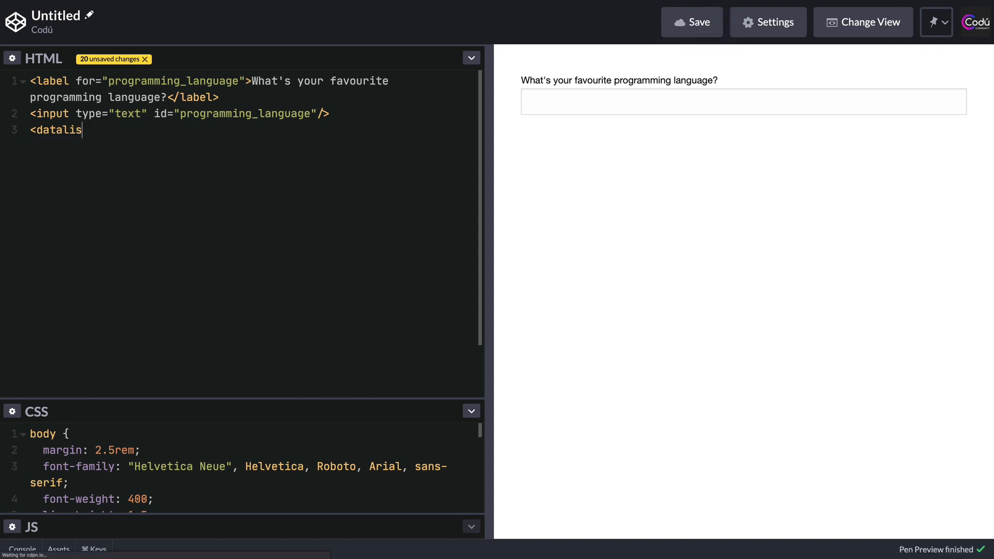
type("t")
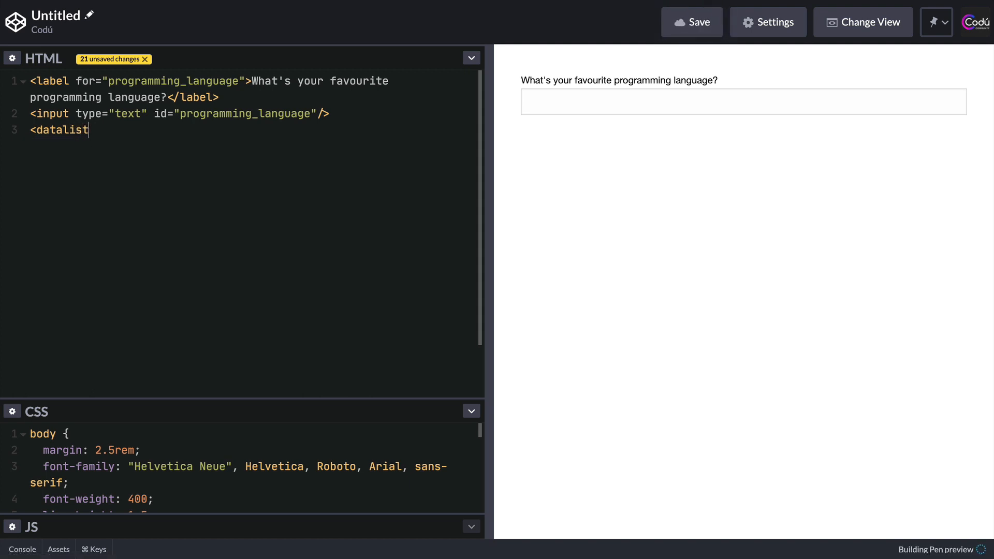
type("\" \"")
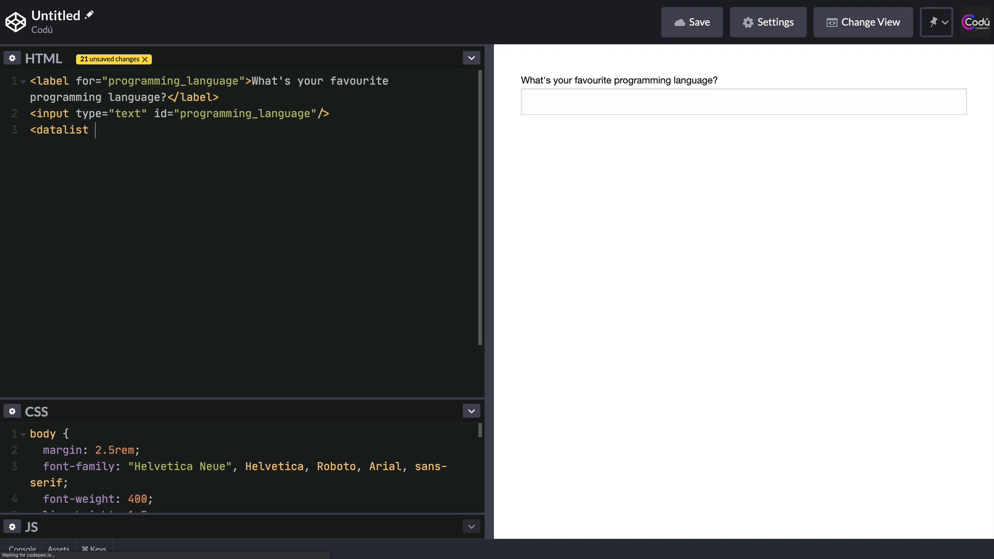
type("id")
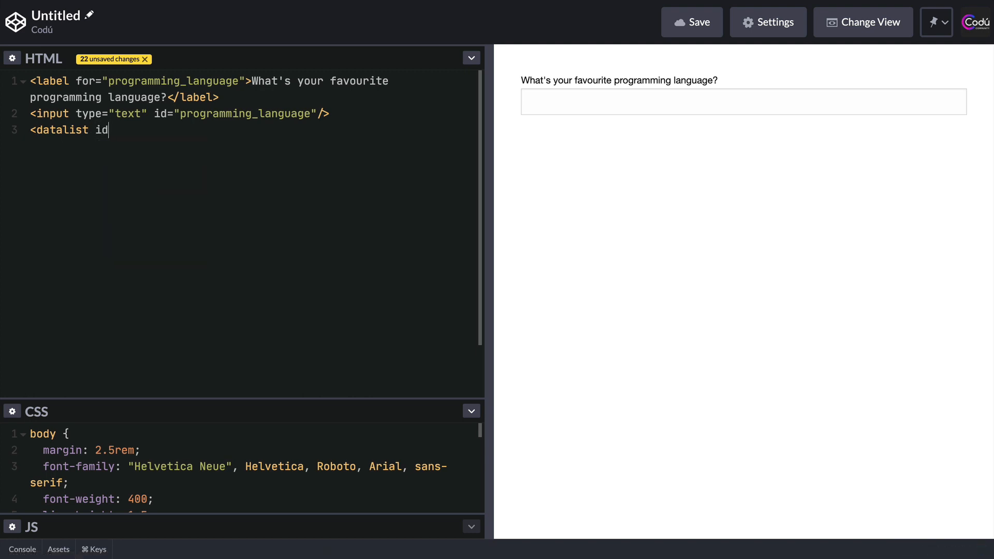
type("=\"")
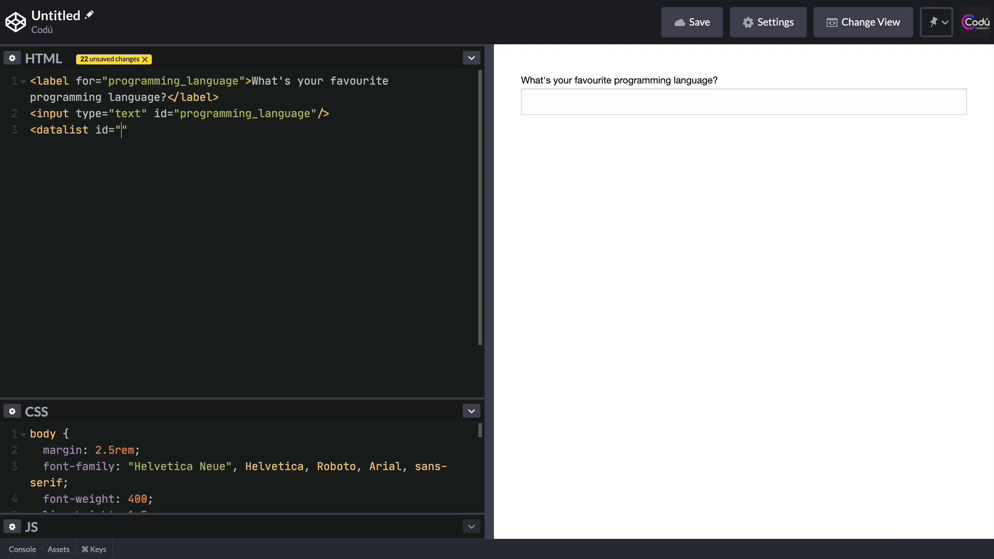
type("lan")
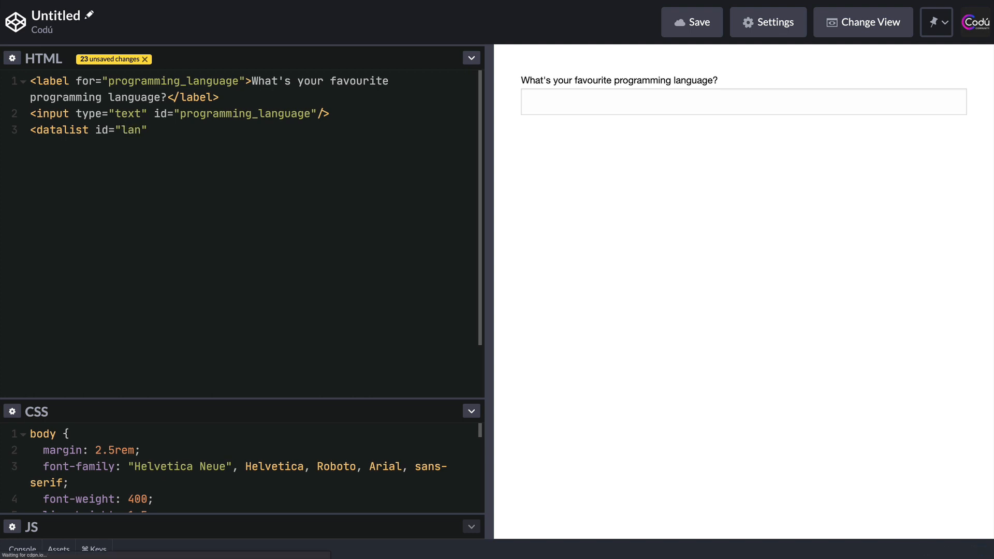
type("guages\"")
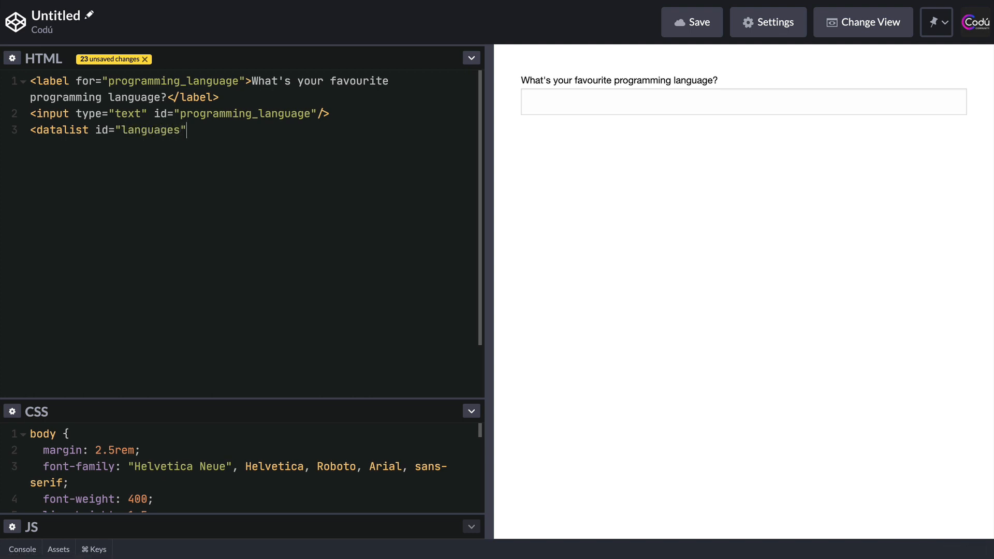
type(">")
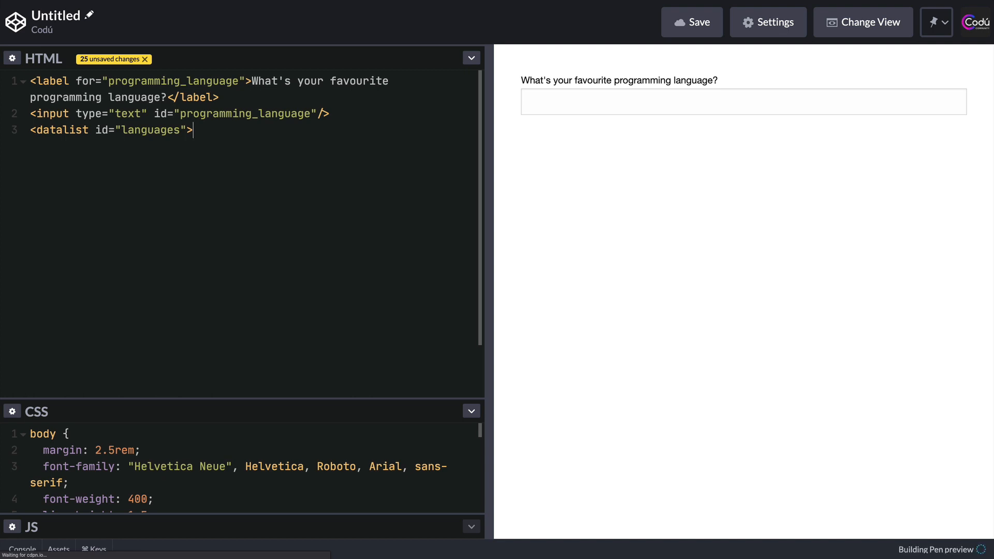
type("</datalist>")
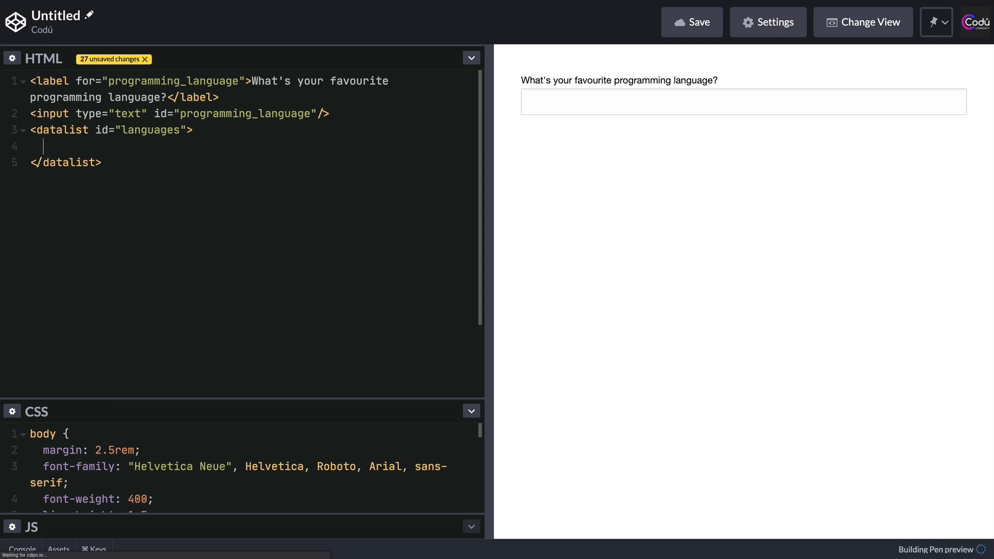
Write an option with value JavaScript inside the datalist.
type("option")
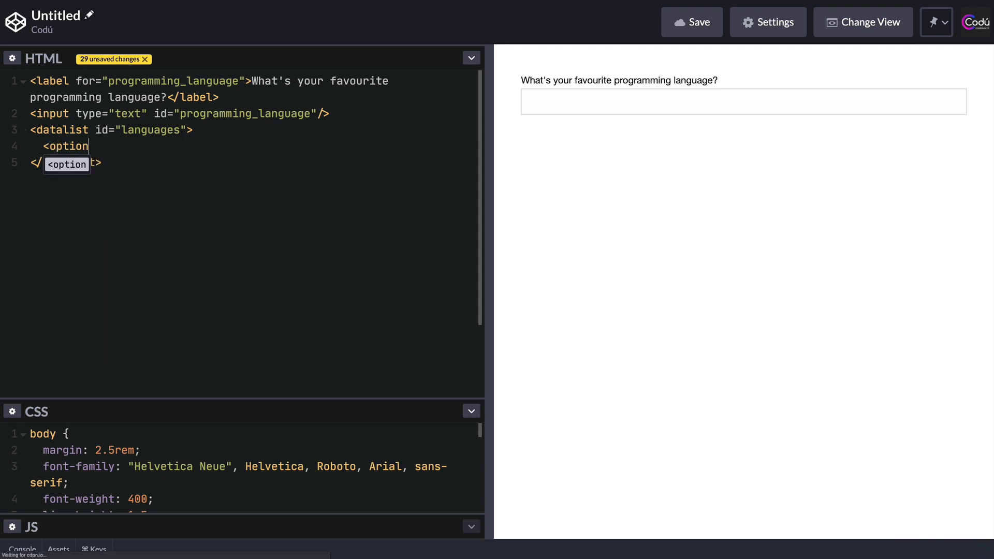
type("value")
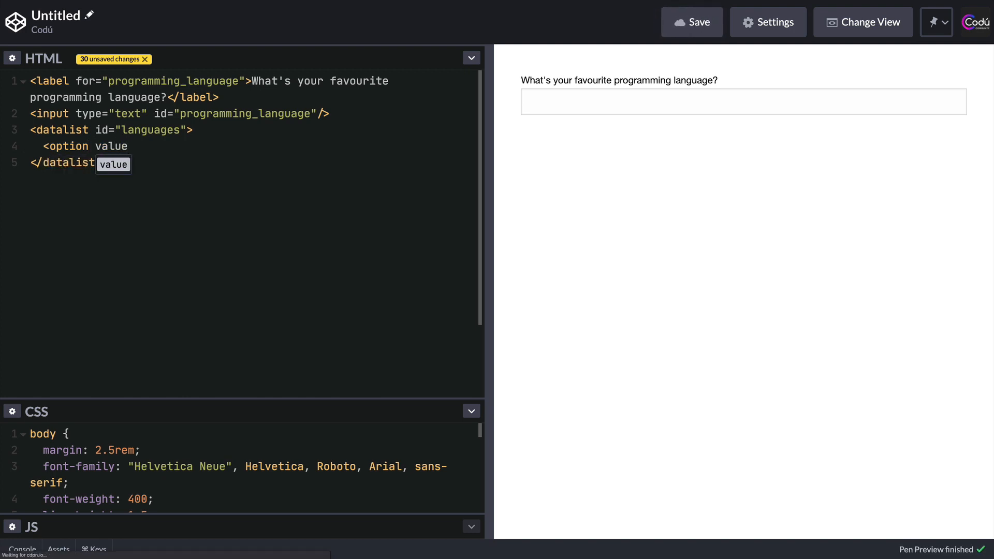
type("=\"Jav")
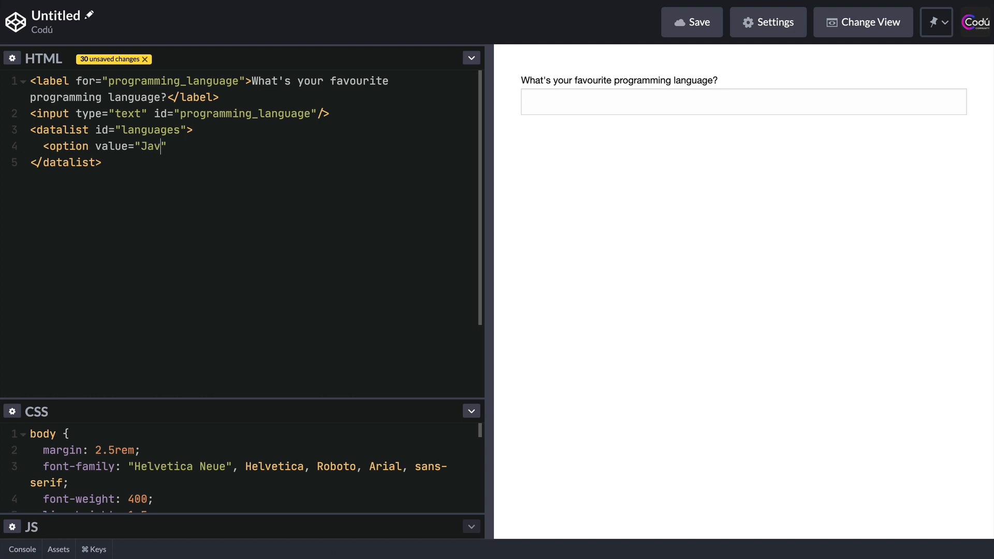
type("aScrip")
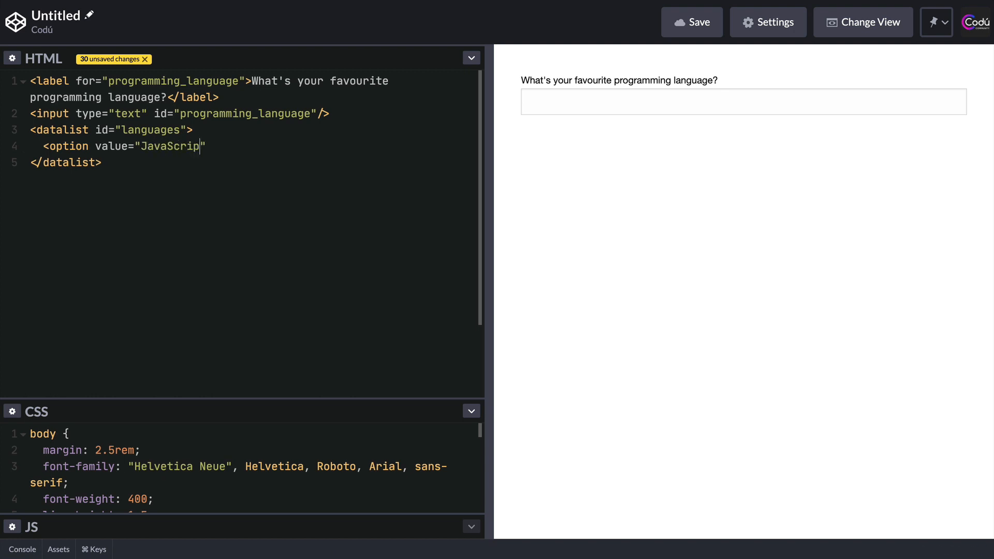
type("t")
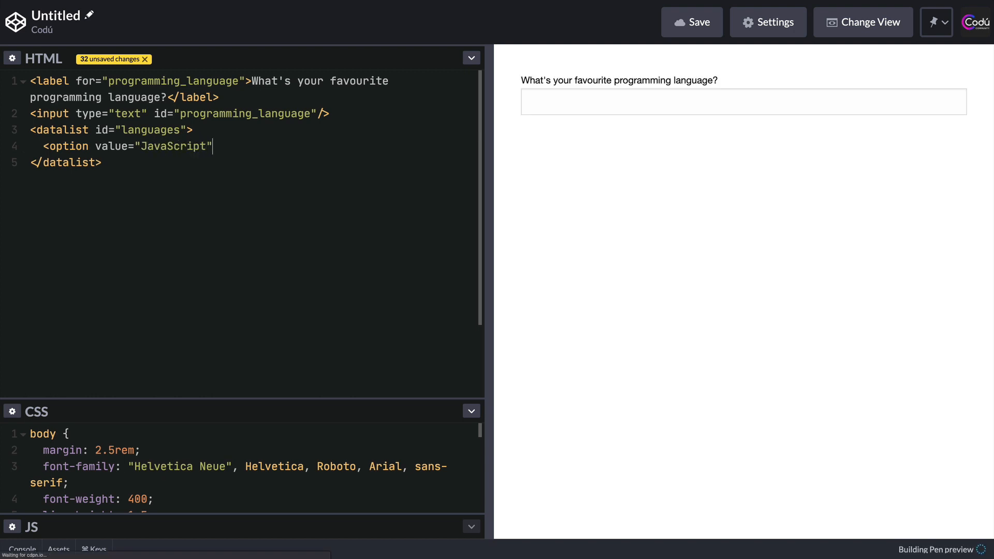
type("></option>")
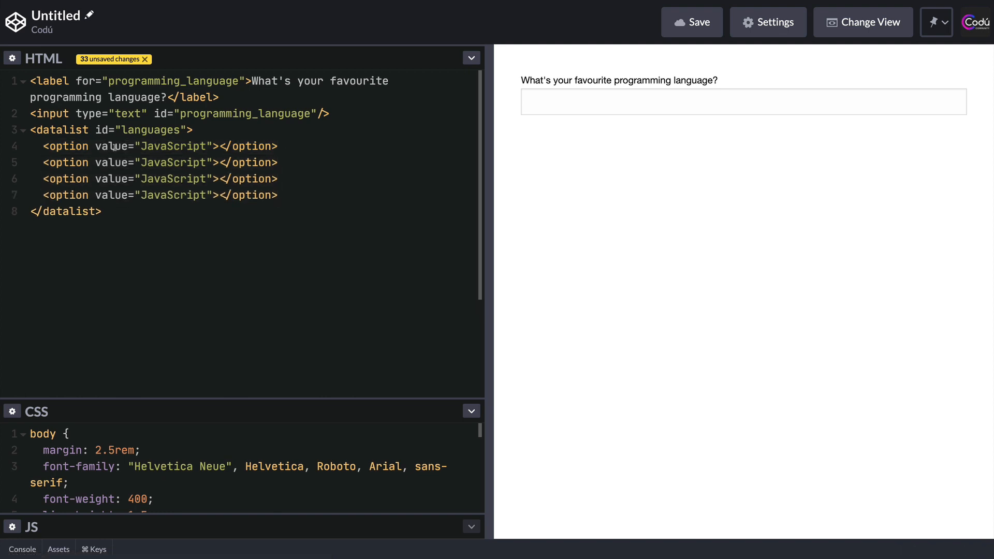
Duplicate the option and set the other values to Python, Java and HTML.
type("Python")
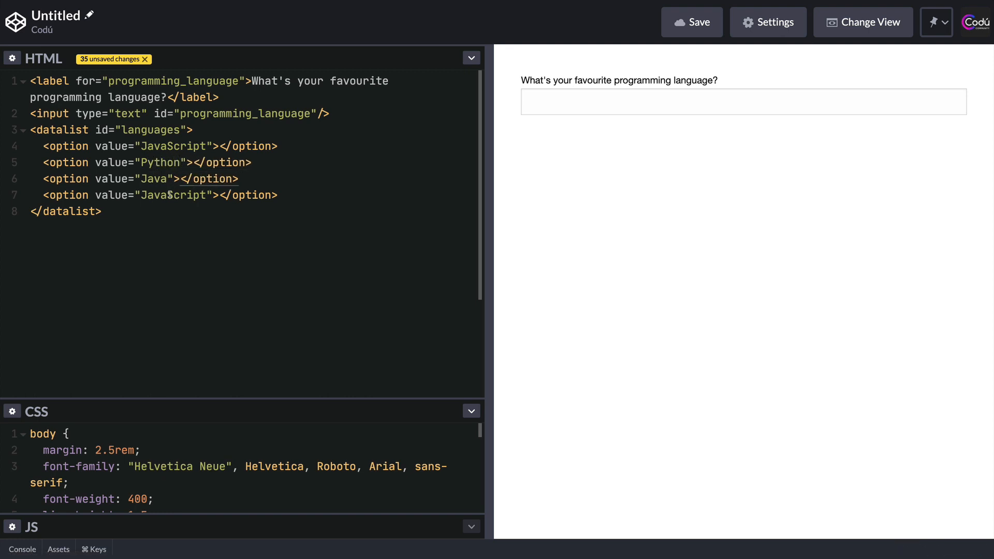
type("HTML")
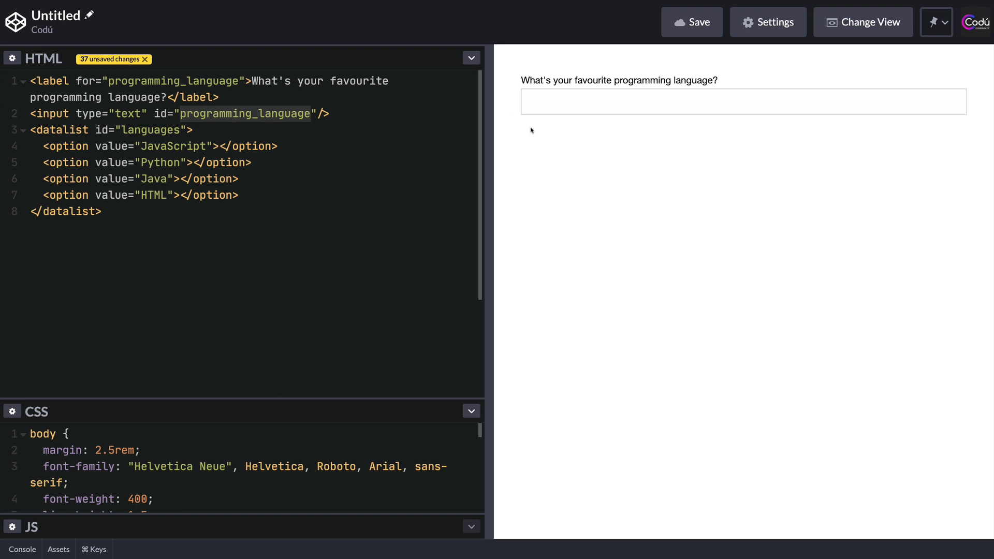
type("jdhshjgsfdjhs")
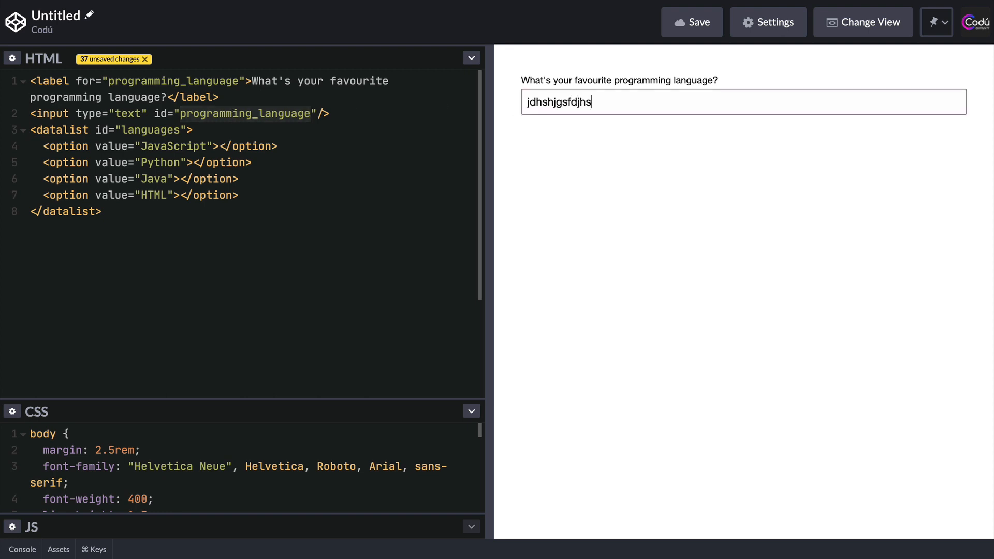
key("Backspace")
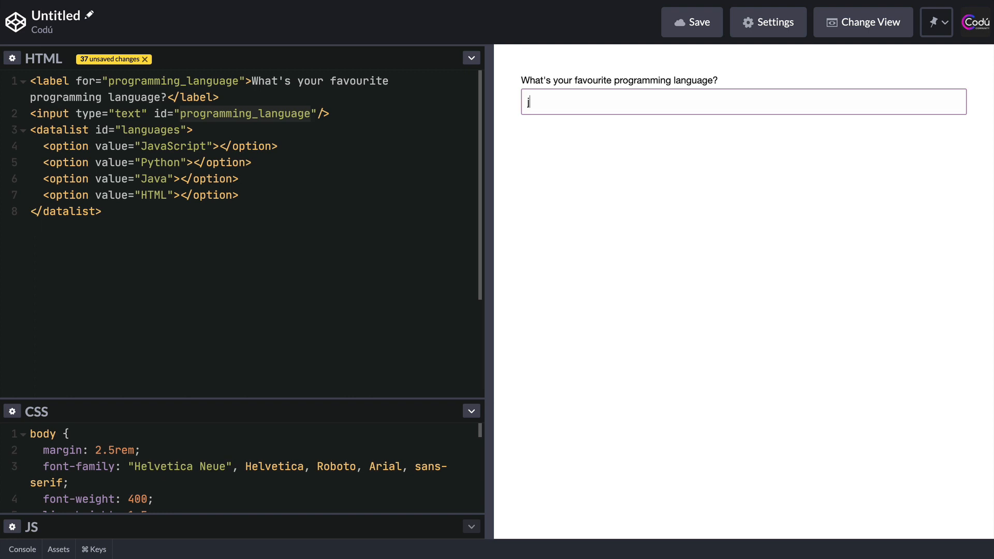
key("Backspace")
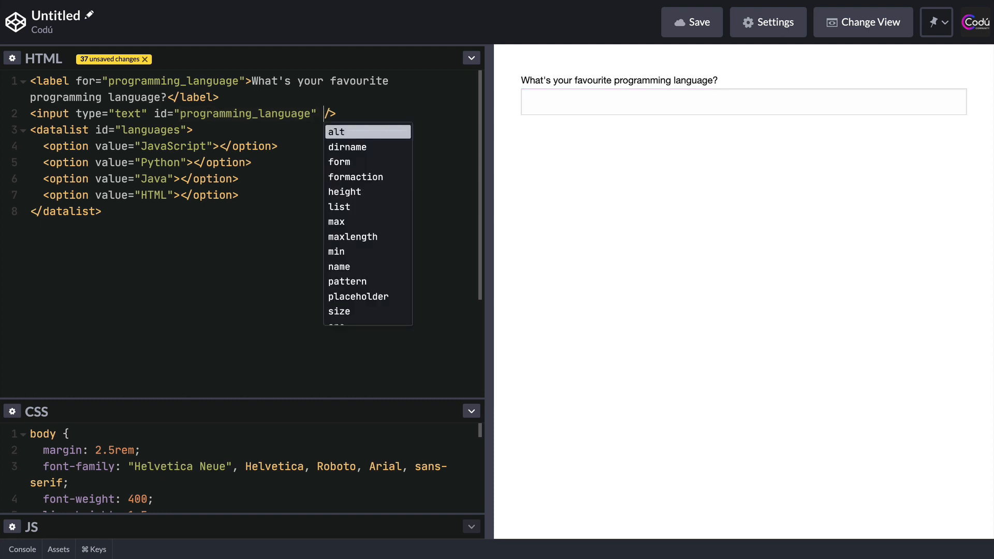
Add list="languages" to the text input so it uses the datalist.
type("list")
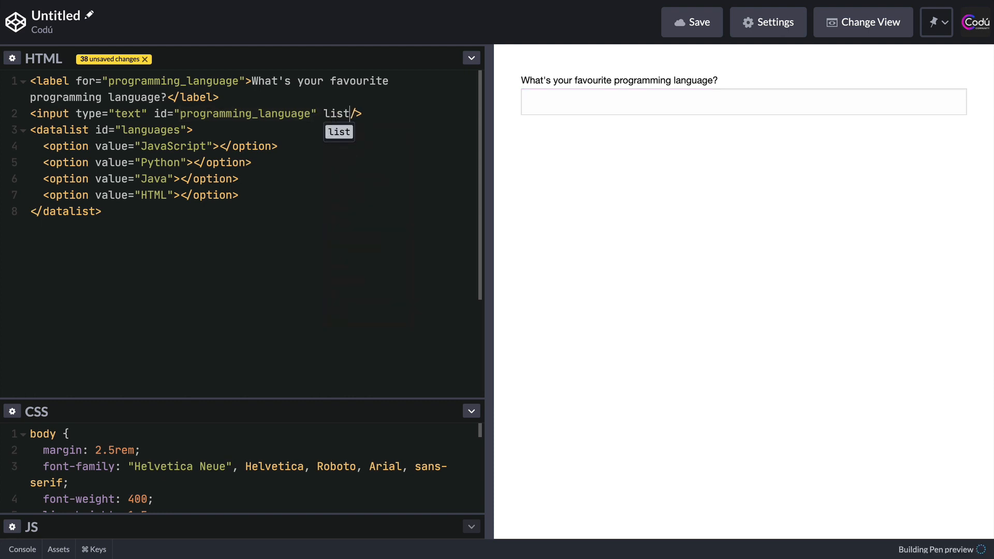
type("=")
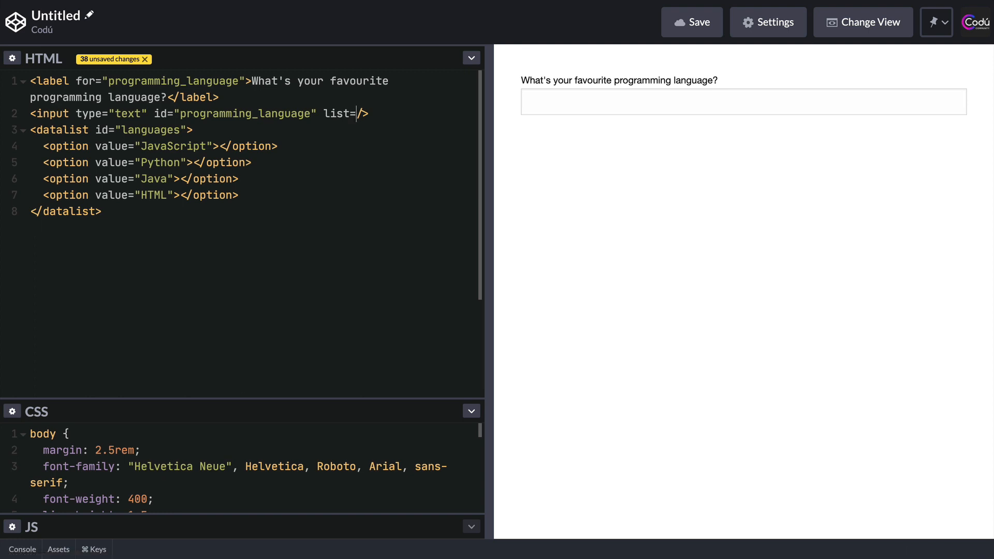
type("\"lan\"")
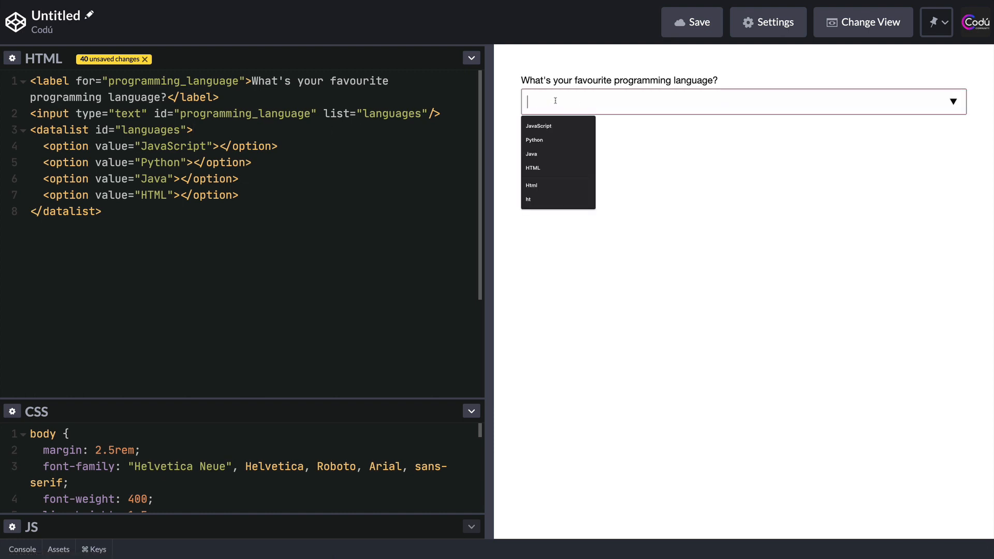
In the preview, type JavaSc into the field and choose the JavaScript suggestion.
type("j")
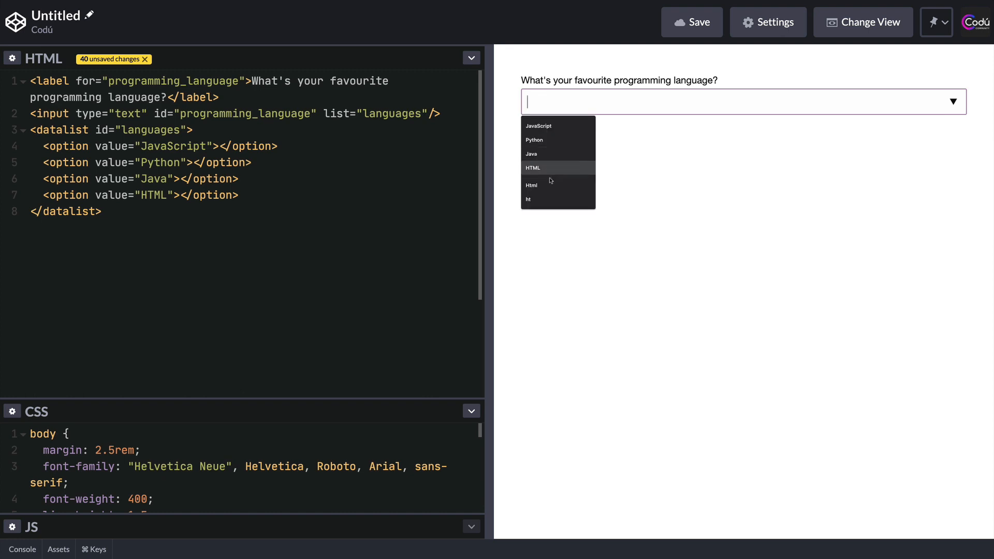
left_click(528, 198)
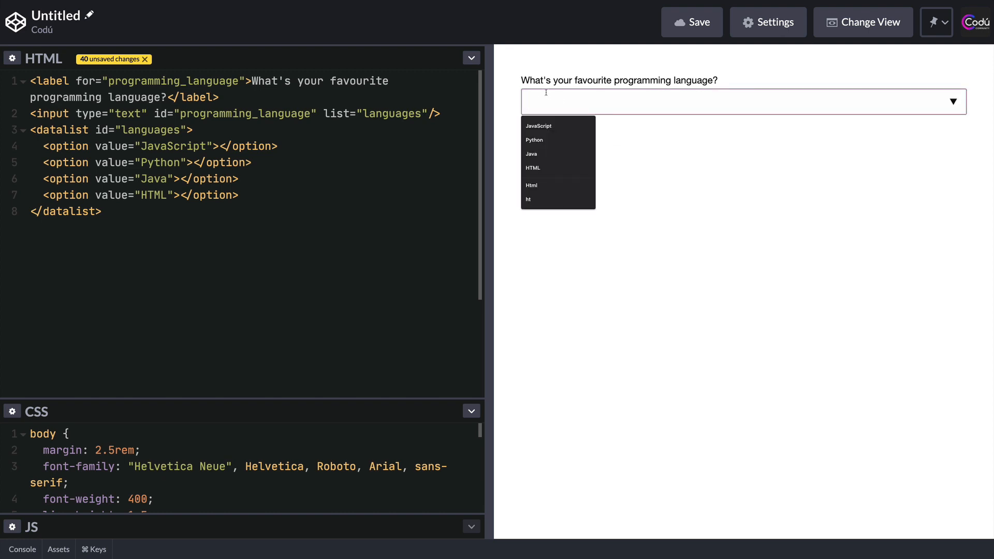
type("JavaSc")
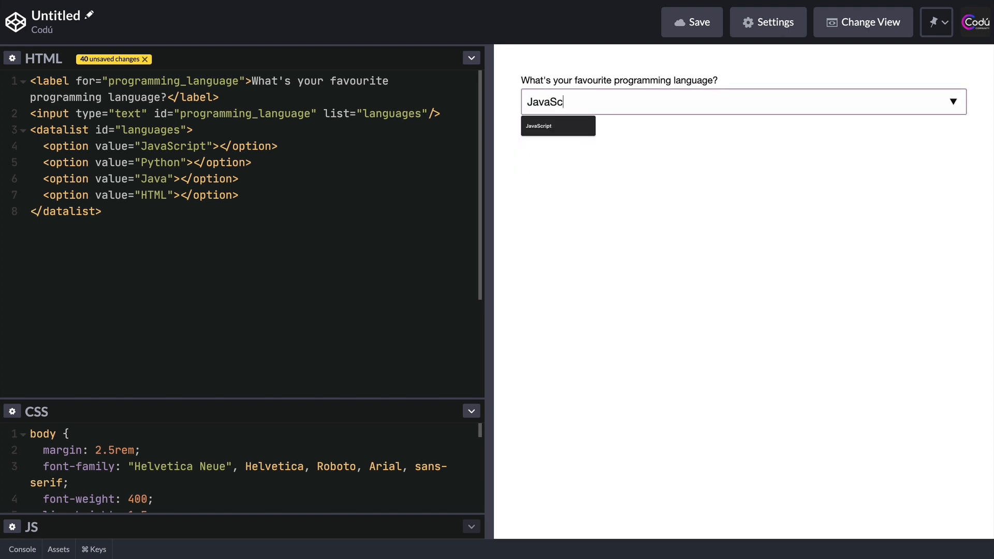
left_click(557, 125)
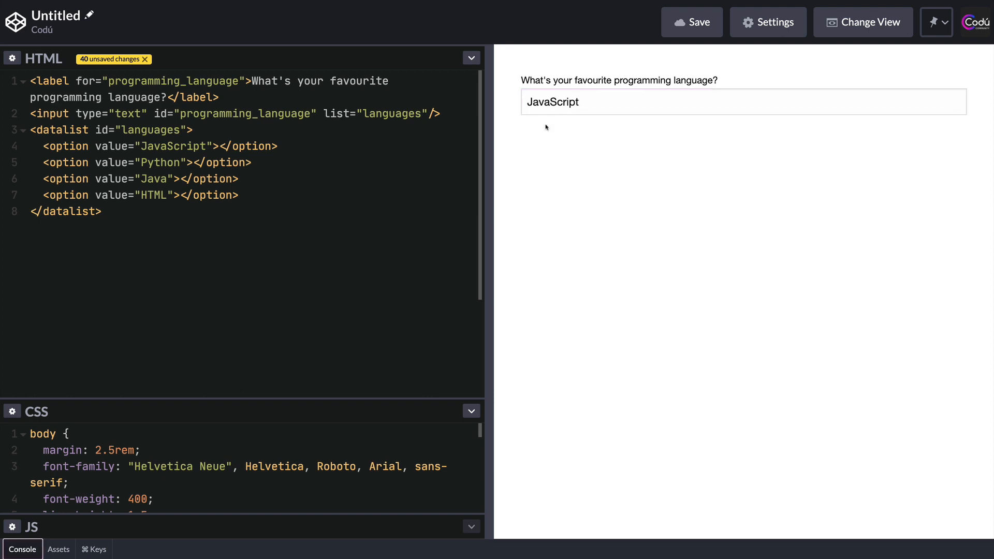
mouse_move(687, 149)
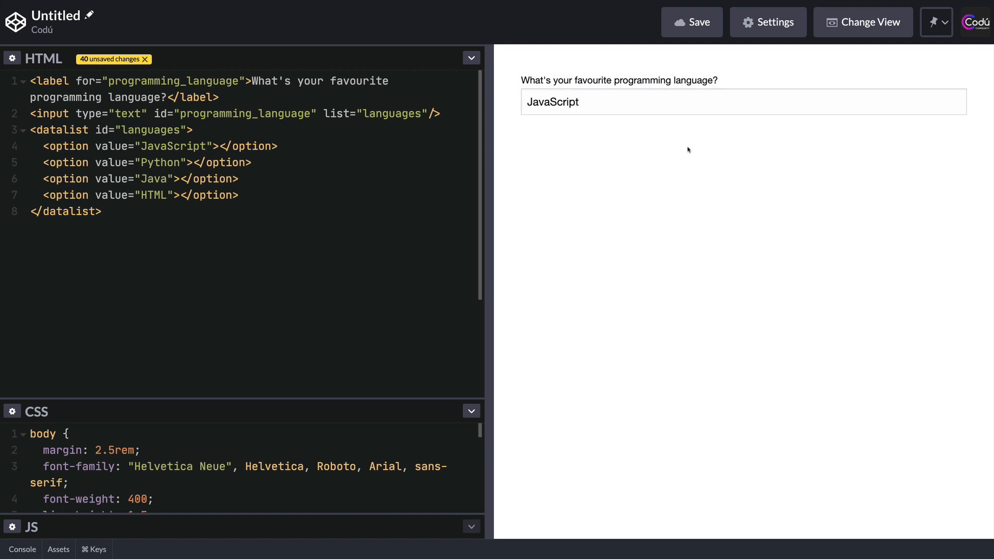
mouse_move(552, 131)
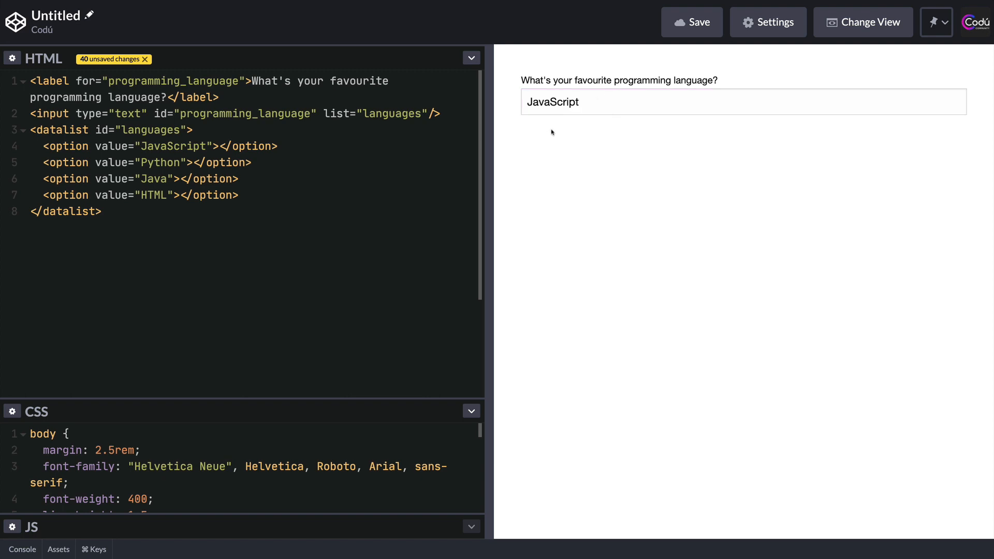
mouse_move(516, 139)
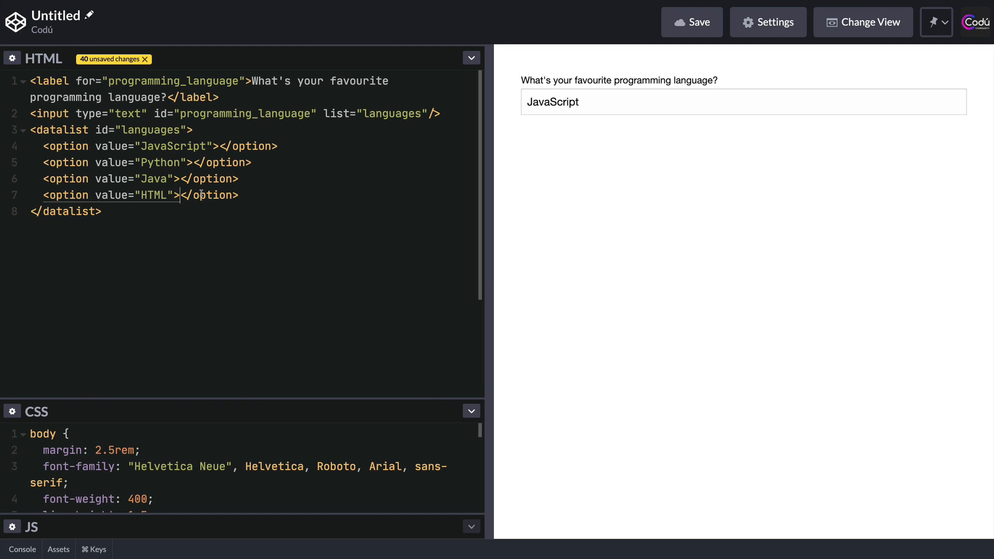
Note the HTML option as "Stop being a troll", then pick HTML from the preview suggestions.
type("Stop being a troll")
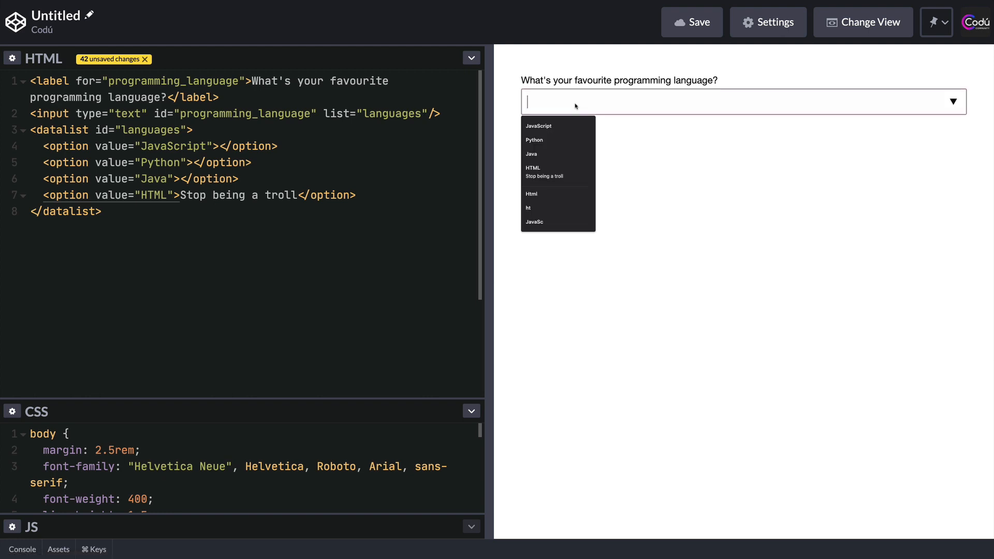
type("html")
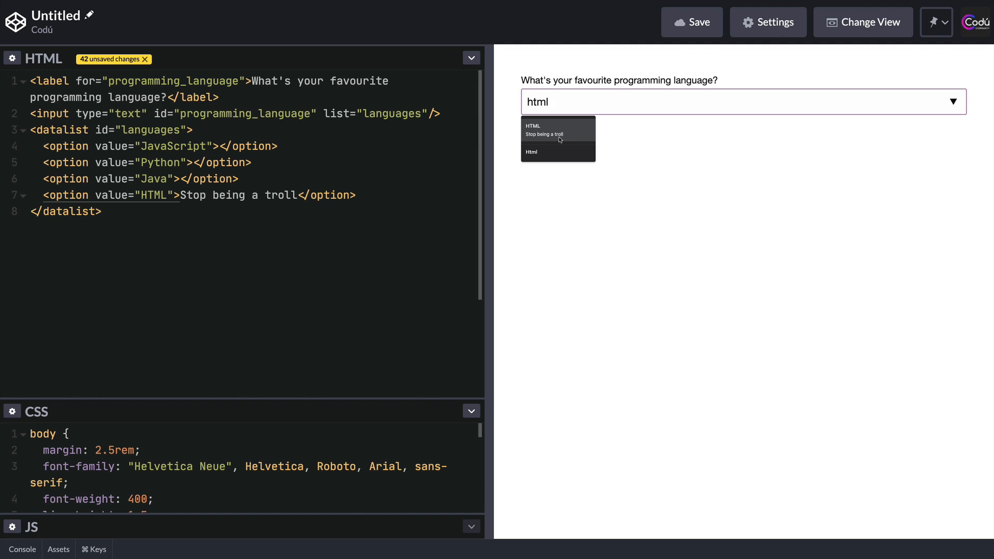
left_click(558, 129)
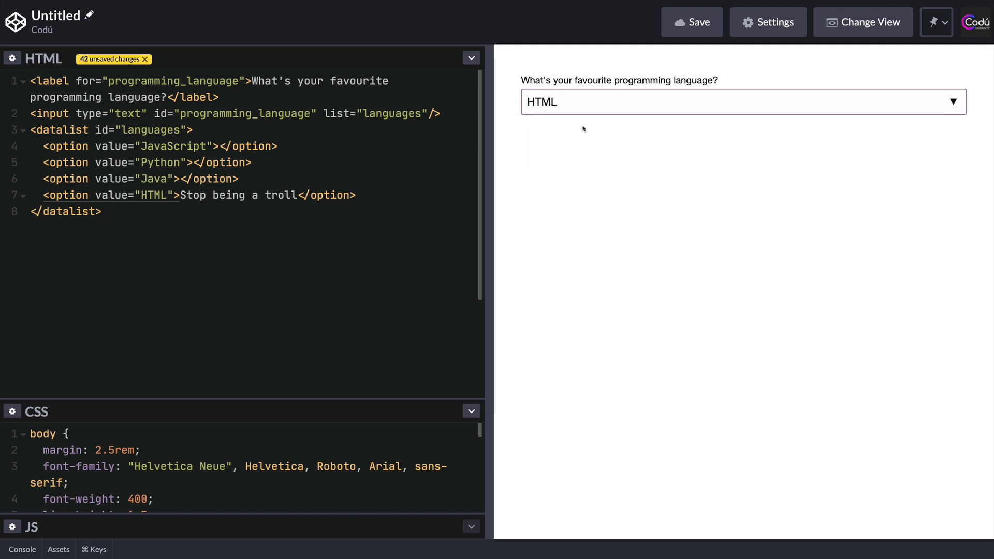
left_click(570, 101)
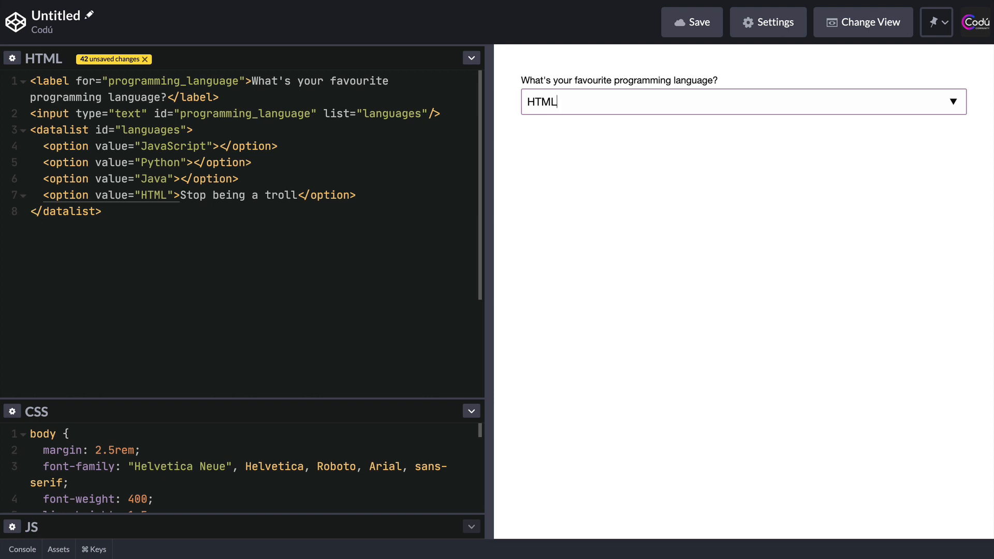
Change the duplicated label to for="pick_color" reading "Pick a color".
left_click(101, 211)
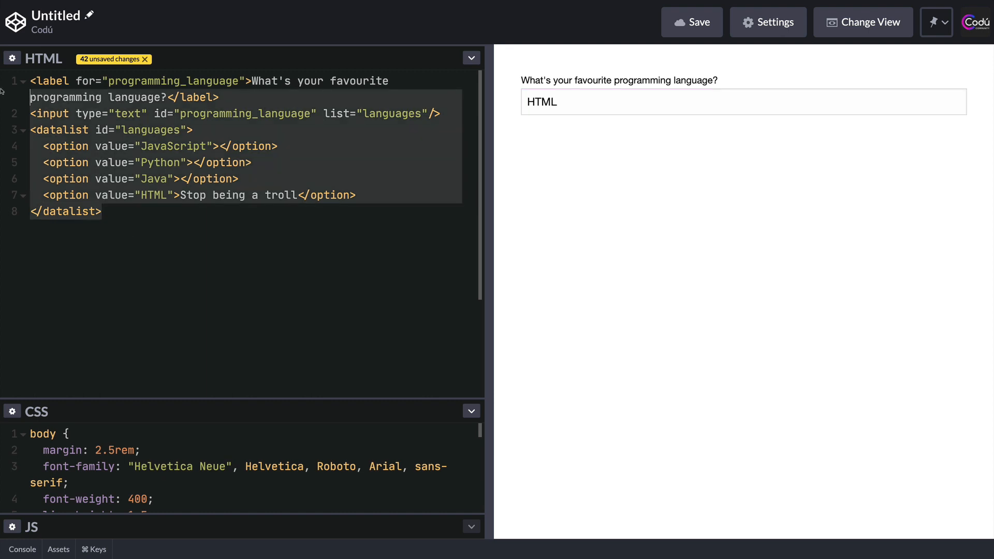
left_click(102, 211)
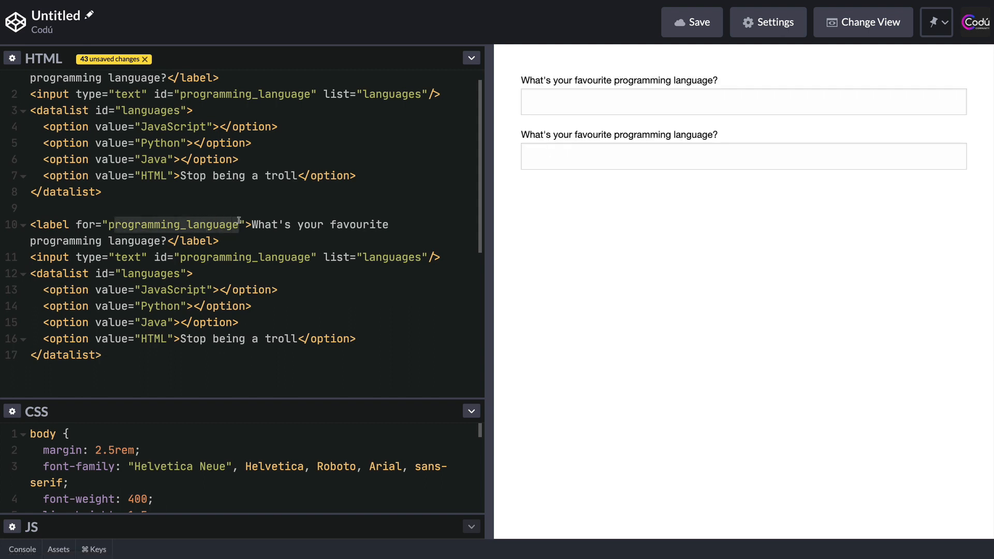
type("pick")
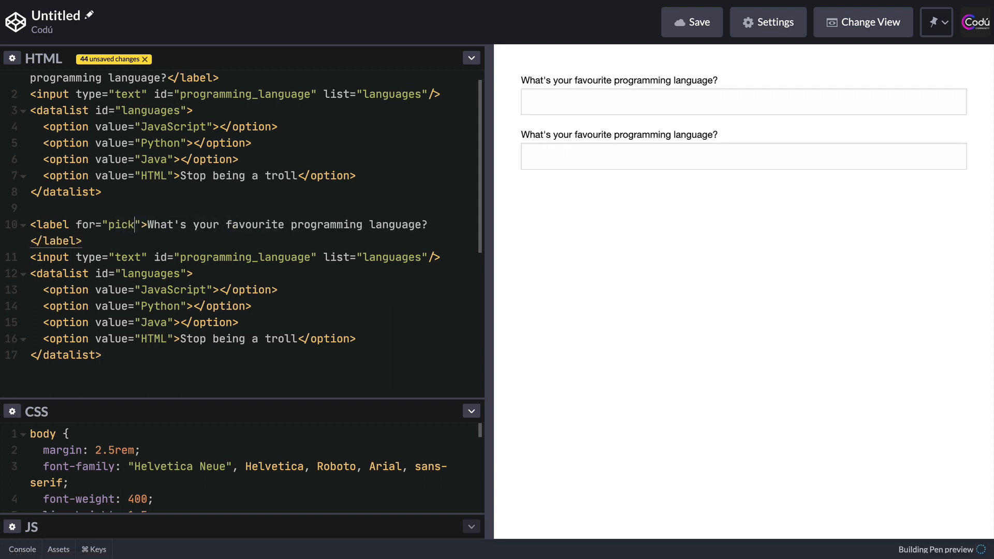
type("_color\">P</label>")
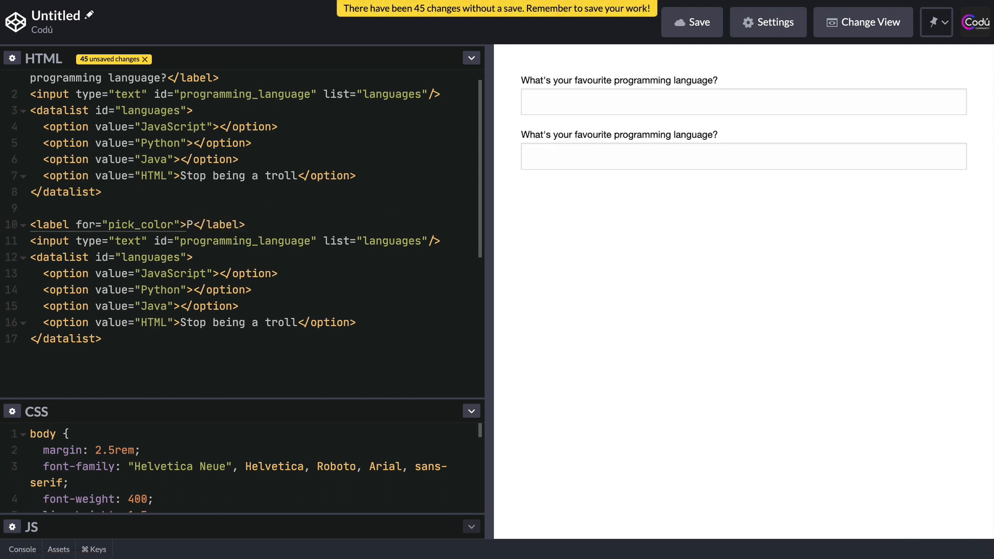
type("ick a color")
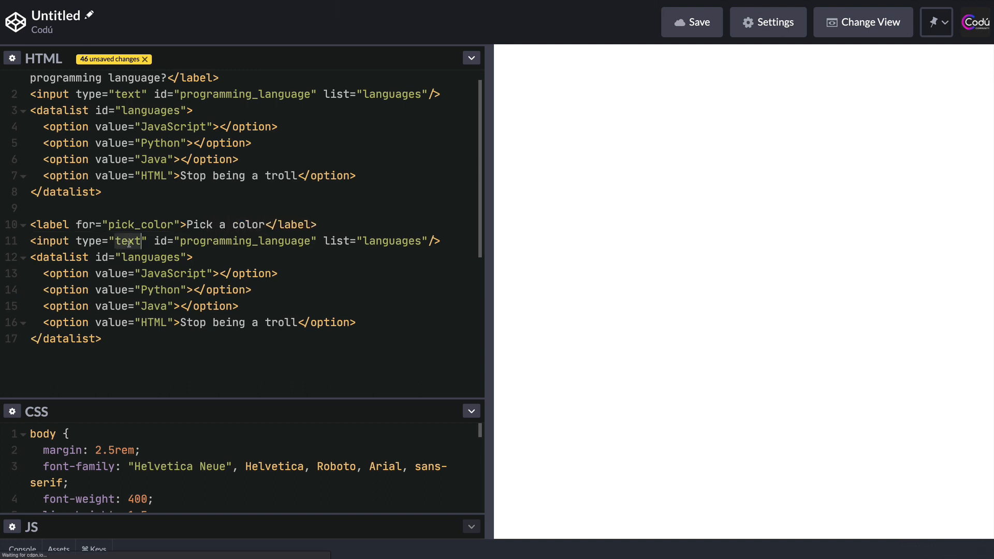
Make the duplicated input type="color" with id pick_color.
type("color")
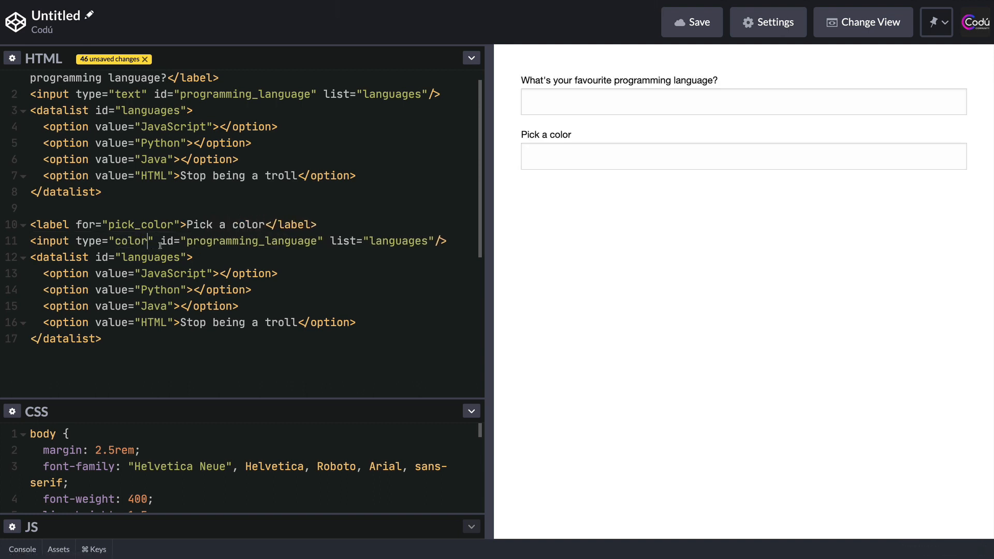
double_click(250, 240)
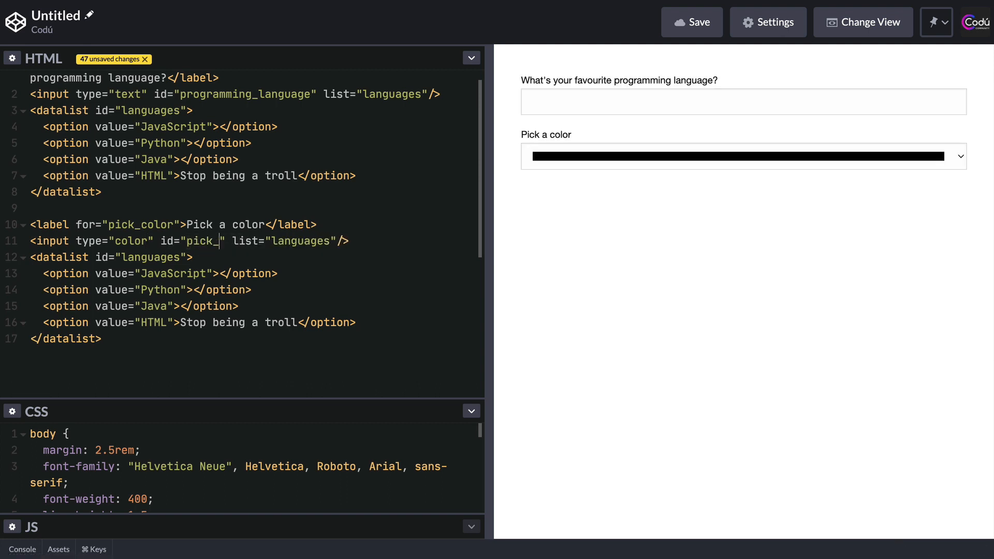
type("color")
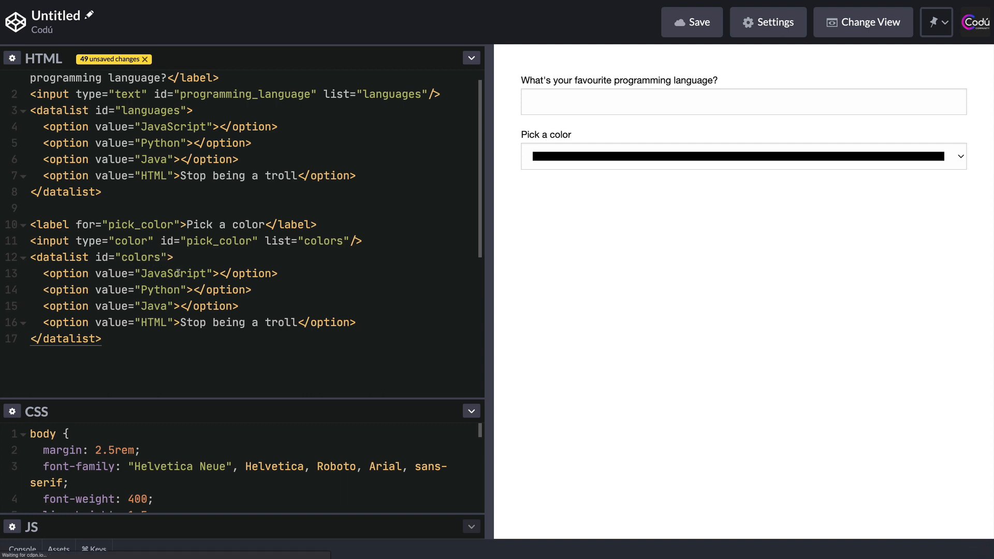
Replace the first option value with #155AF0.
key("Backspace")
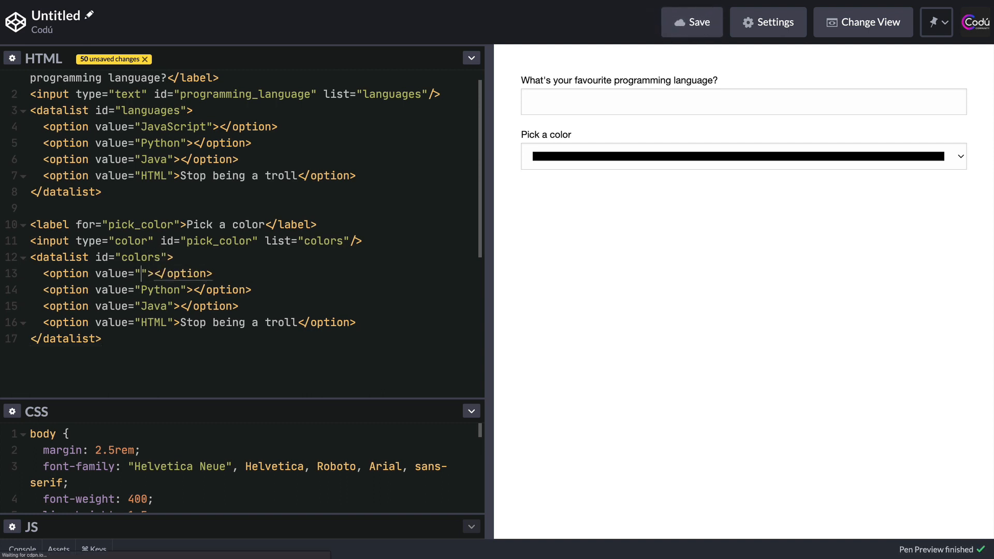
type("#")
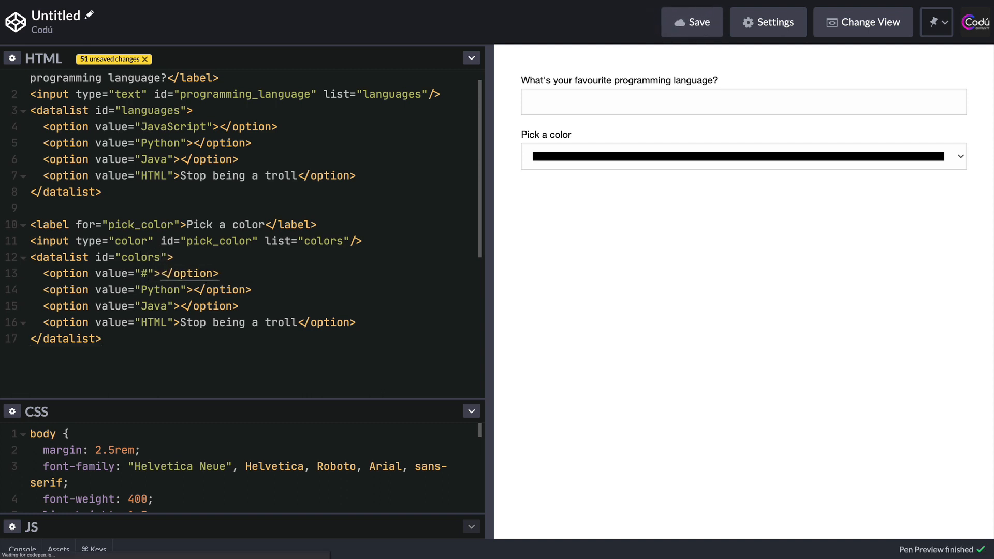
type("155")
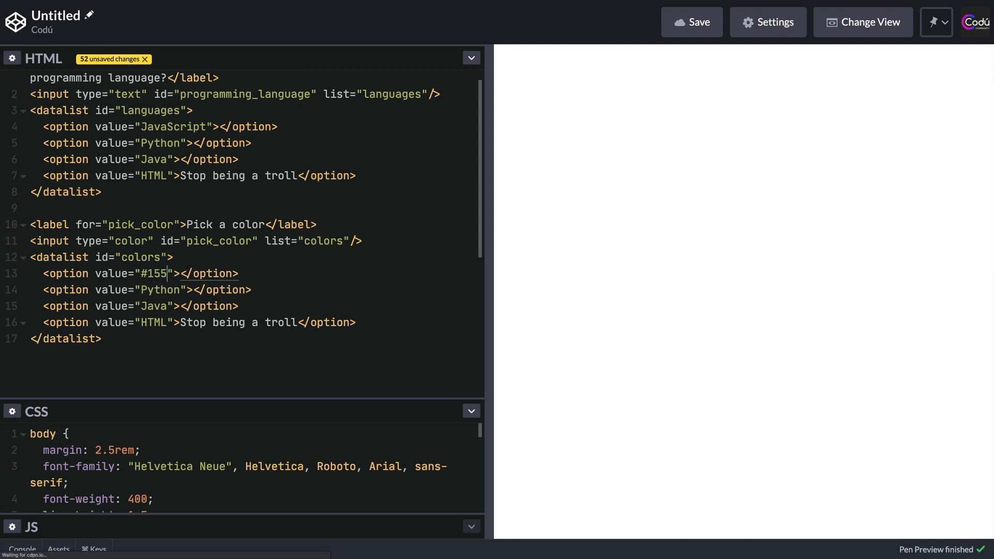
type("A")
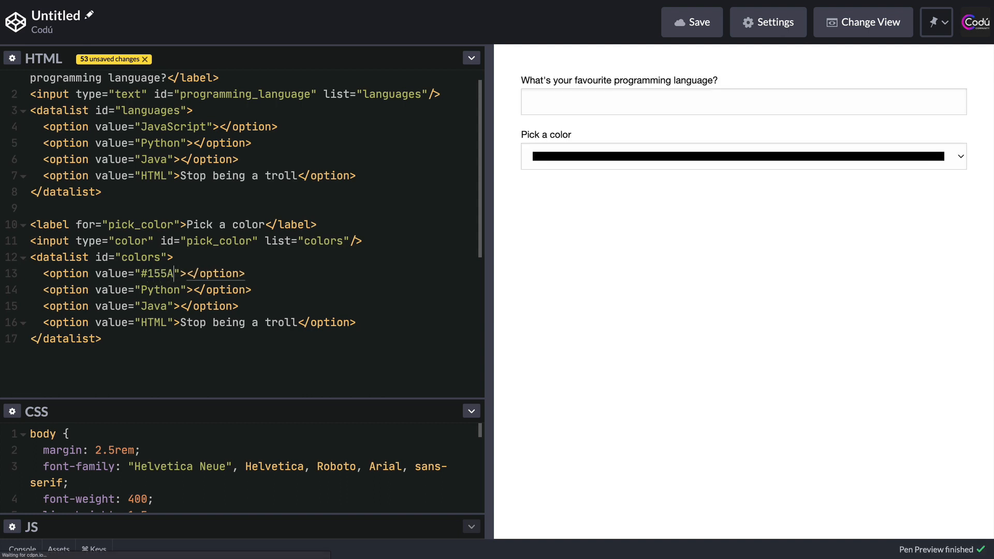
type("F")
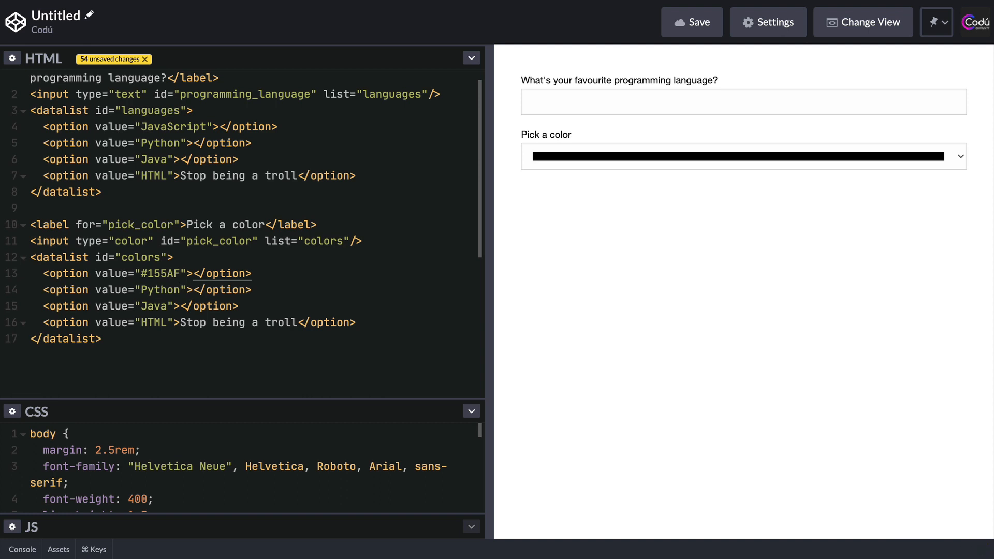
type("0")
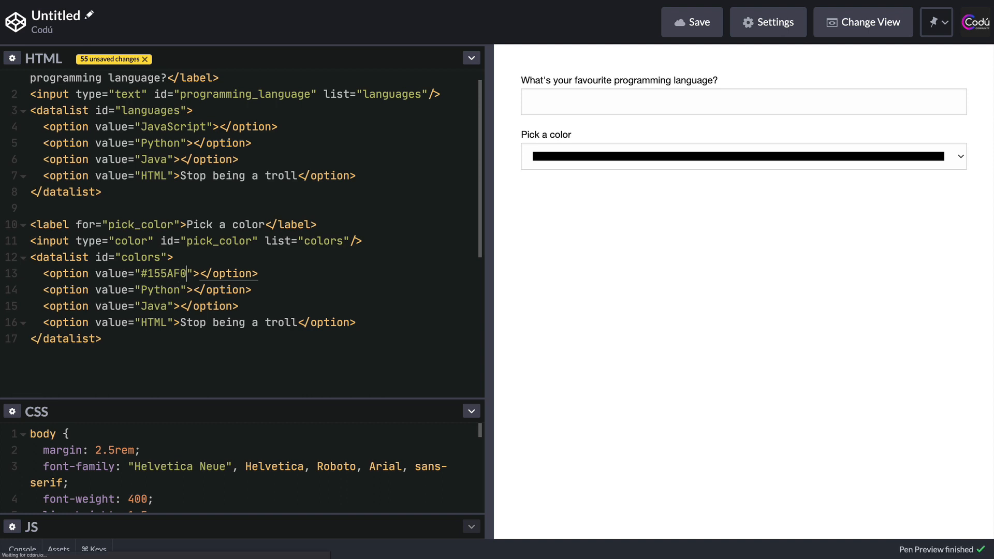
Replace the next two option values with #F107BA and #2B2B2B.
double_click(158, 289)
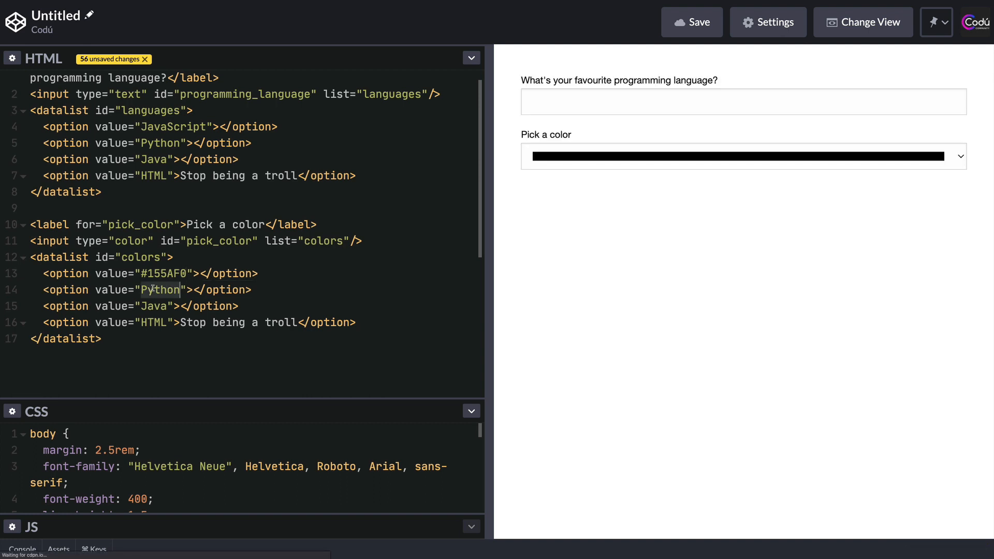
type("#")
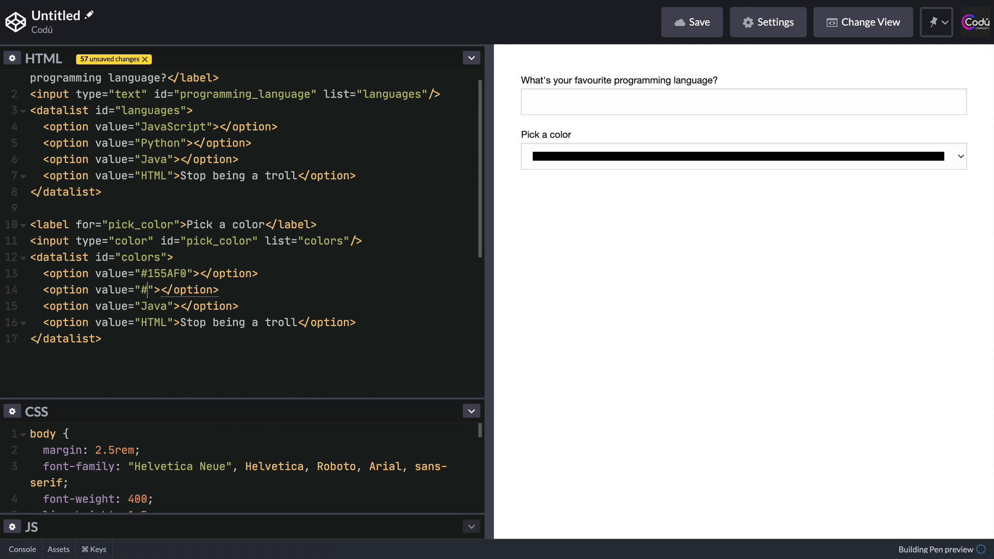
type("F")
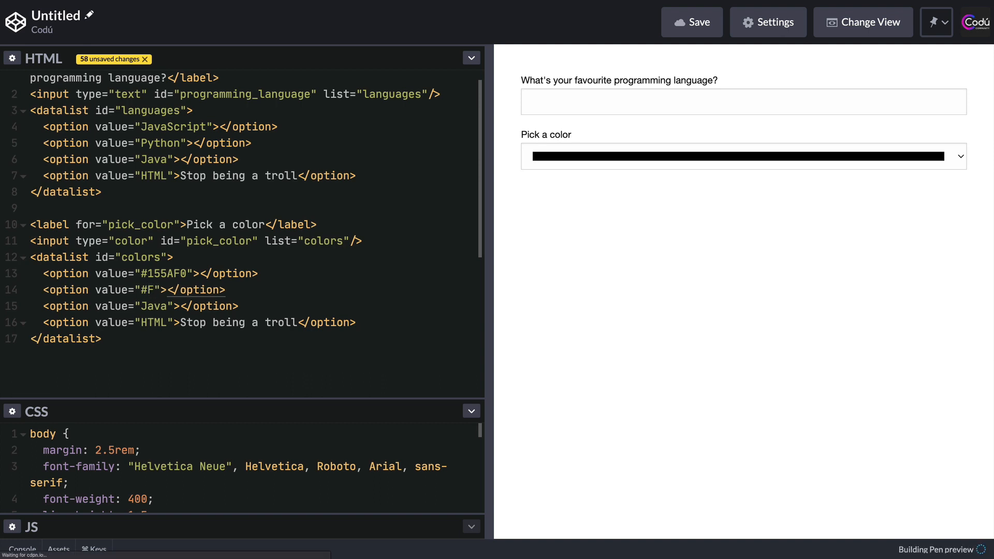
type("107")
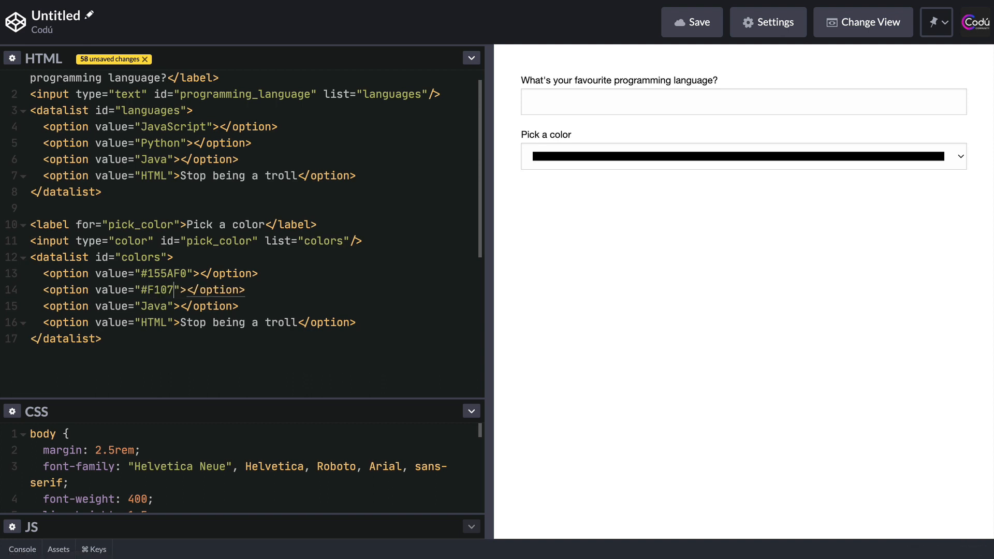
type("BA")
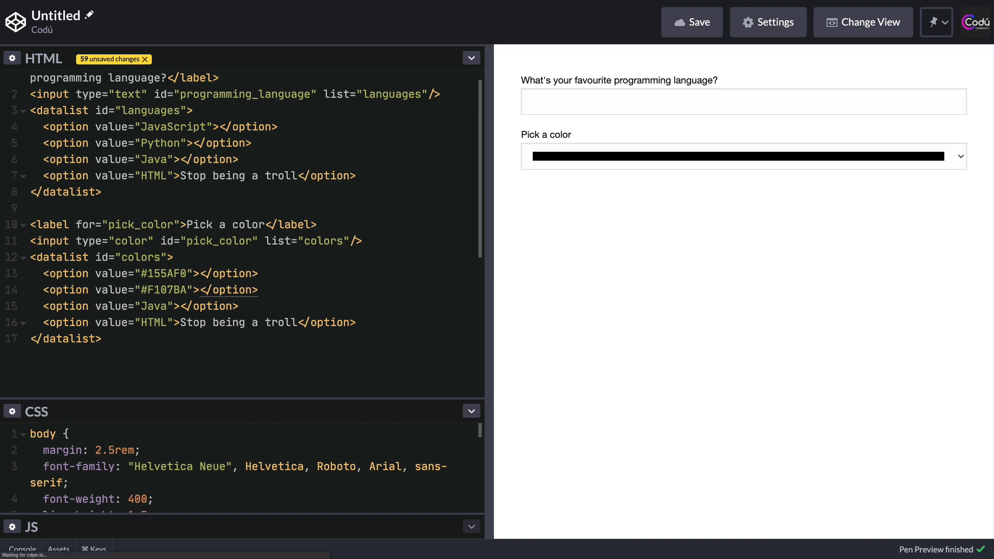
double_click(153, 307)
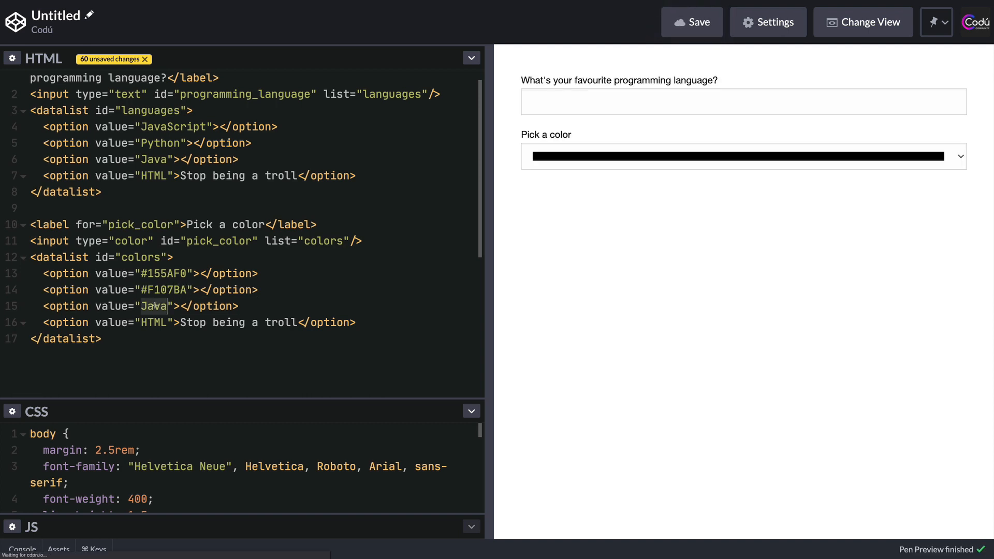
type("#2")
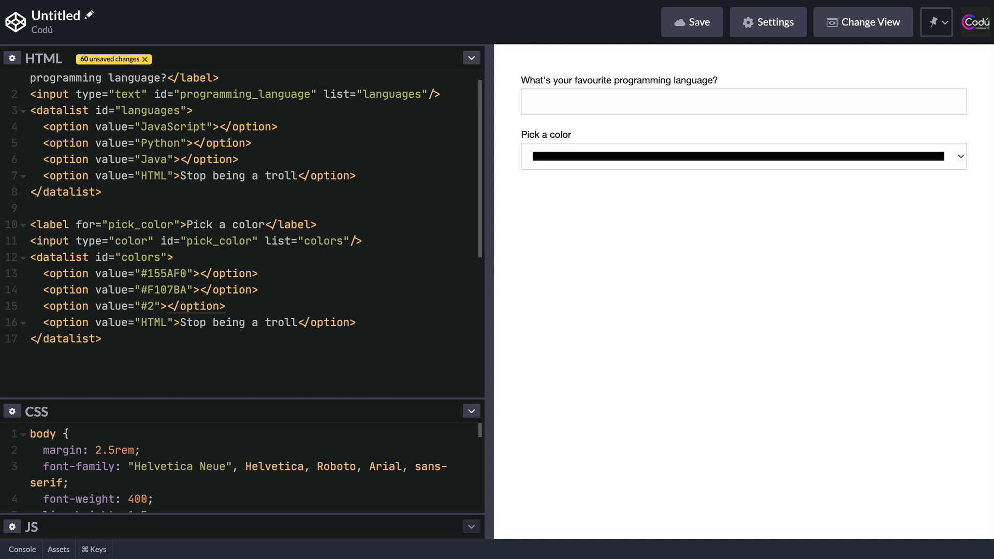
type("B")
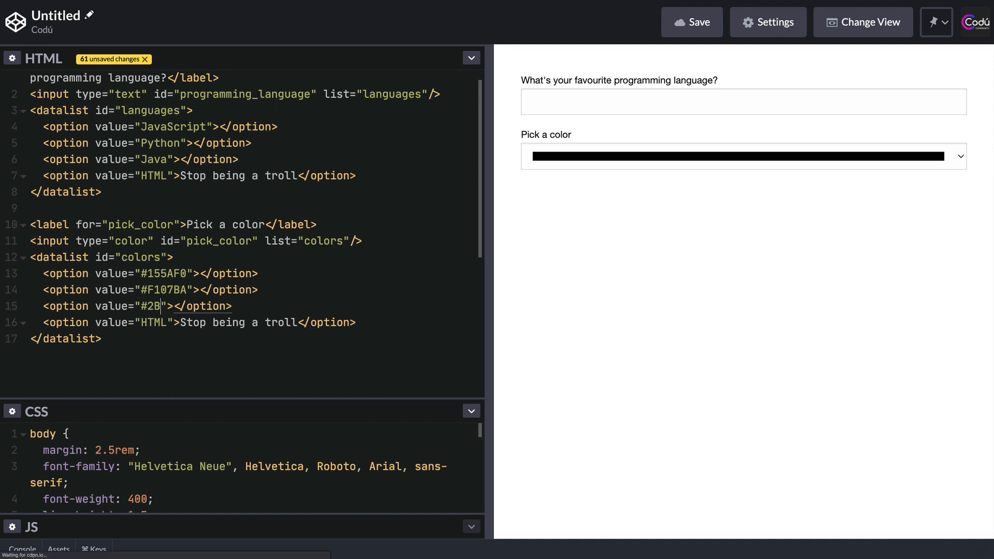
type("2B2B")
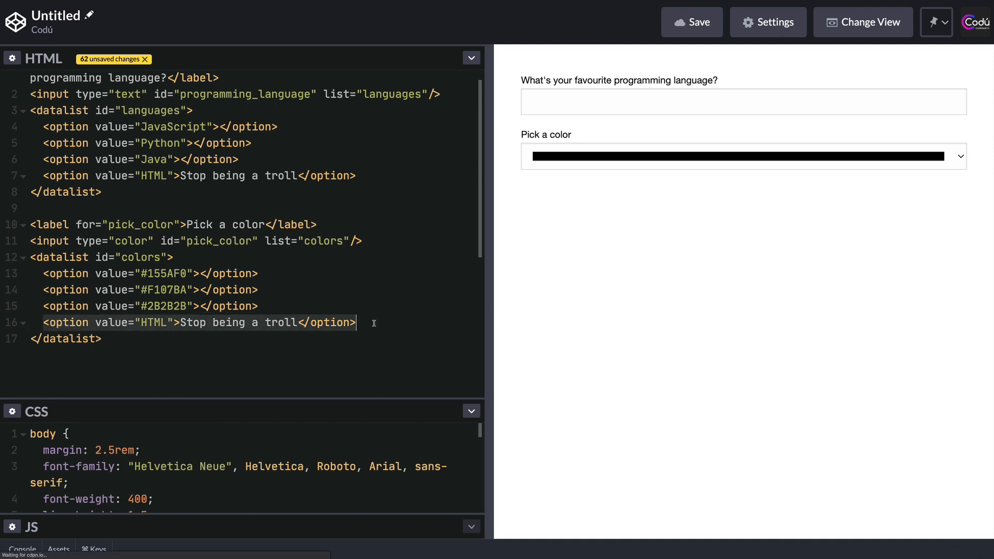
Delete the leftover fourth option and select the color input's list link.
key("Backspace")
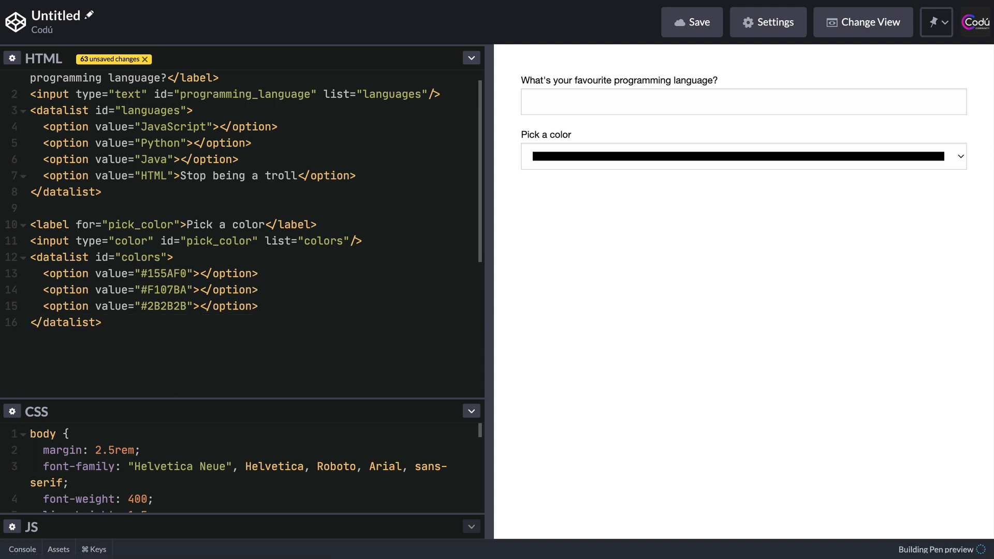
left_click(101, 321)
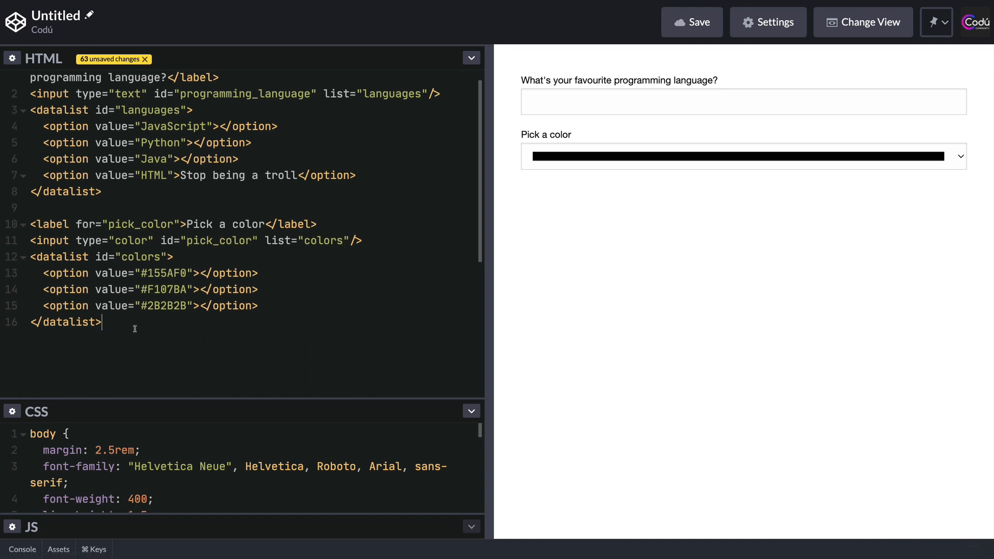
double_click(305, 240)
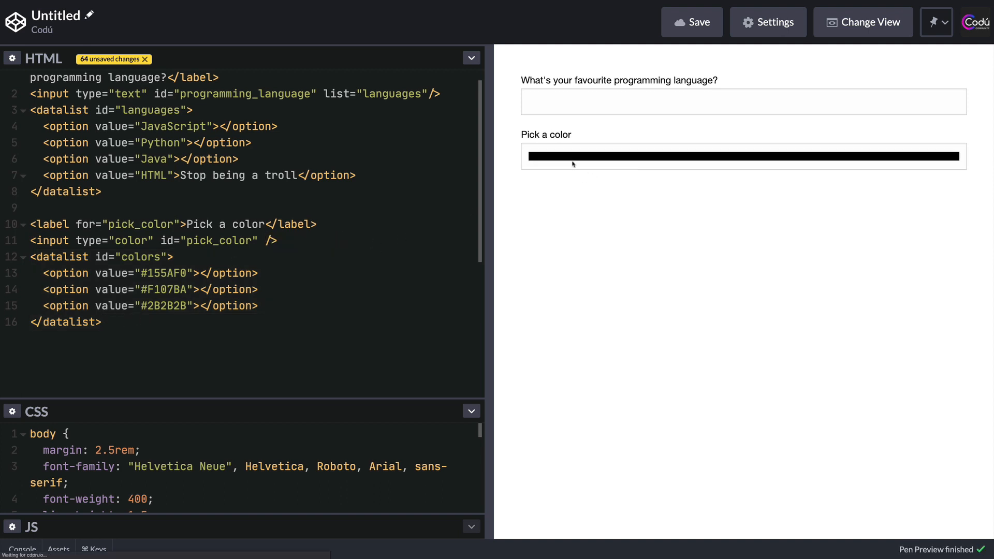
Try the color field without list="colors", then with it restored to see the three swatches.
left_click(743, 156)
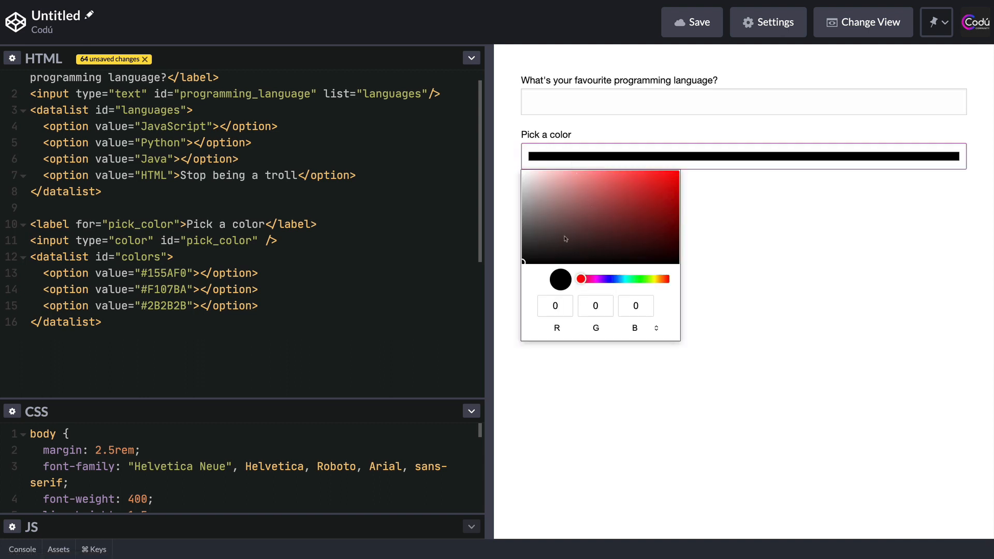
mouse_move(587, 206)
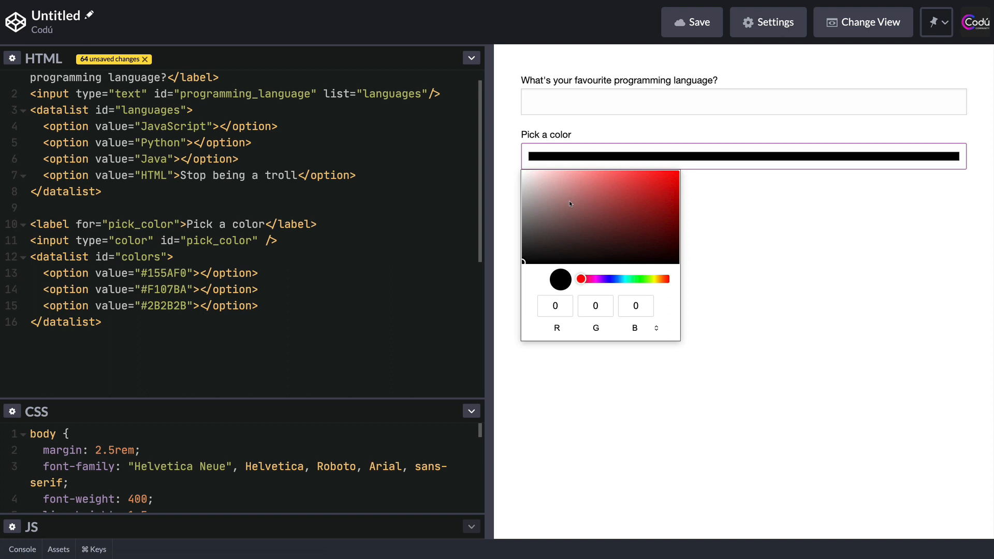
mouse_move(265, 239)
type("list=\"colors\"")
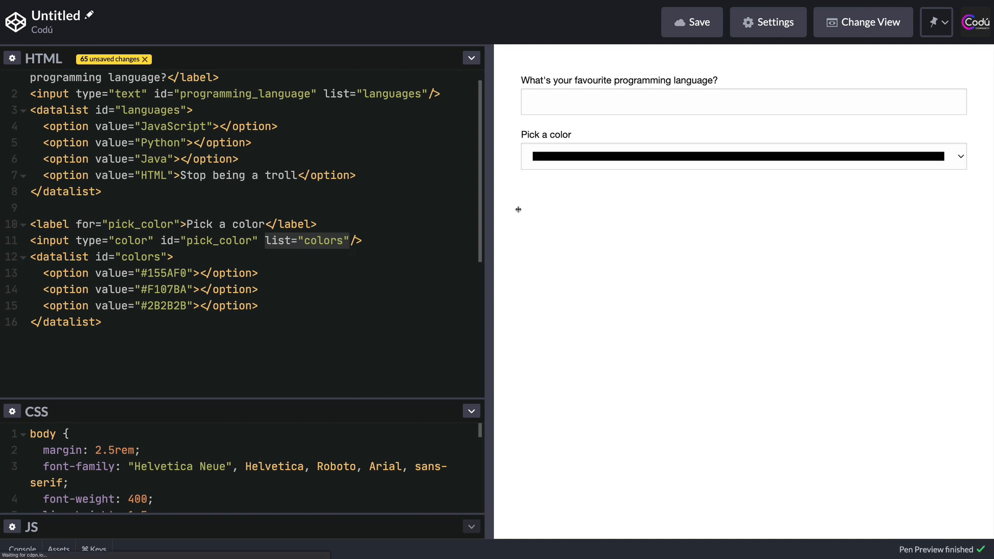
left_click(741, 156)
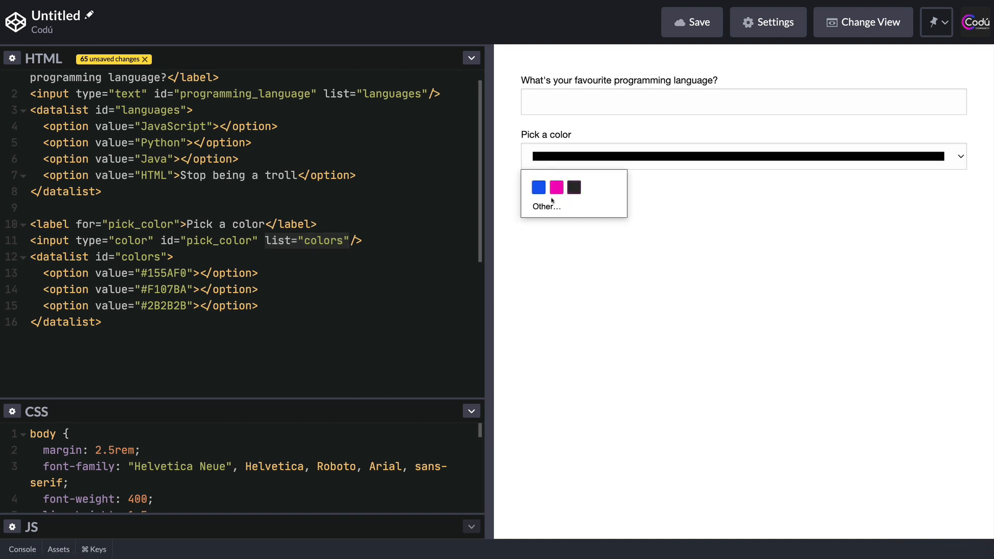